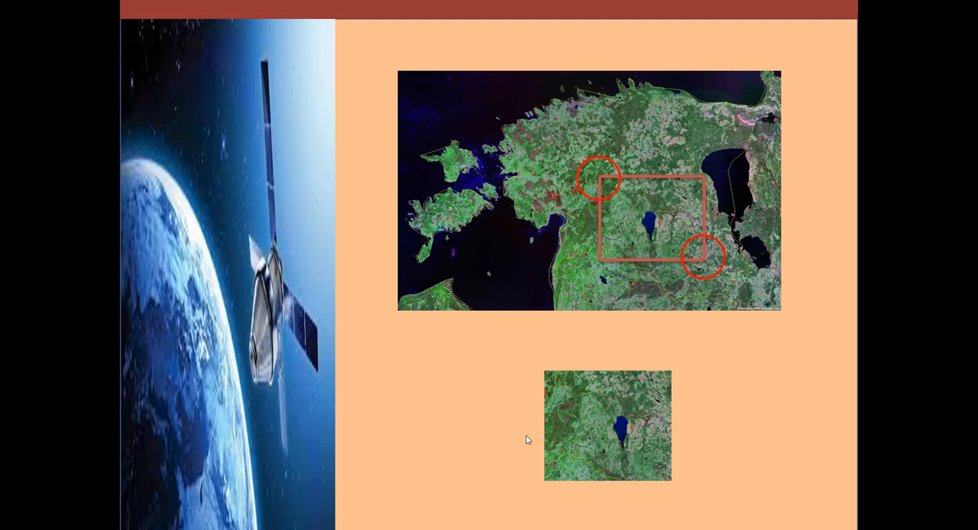
Step: Leave the slideshow with Escape and return to the empty ENVI 5.4 workspace
{"action": "key", "text": "Escape"}
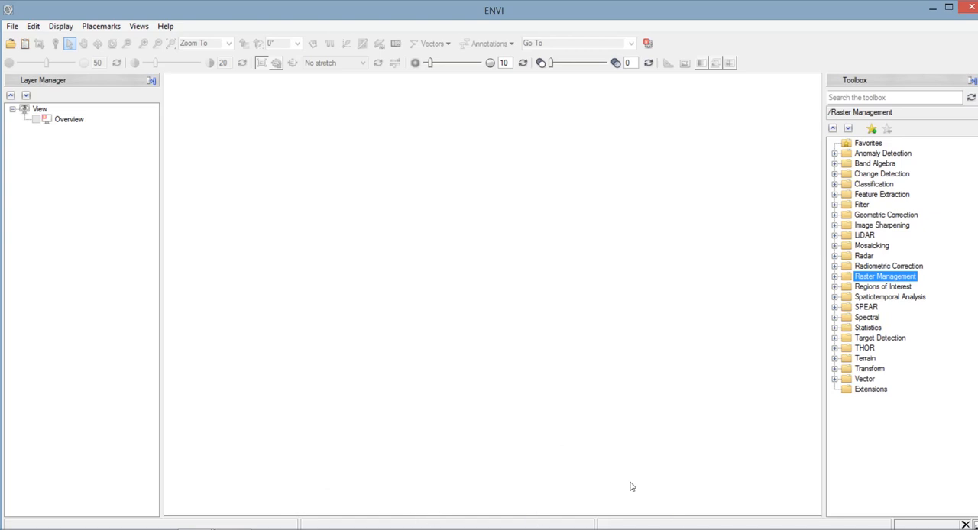
{"action": "mouse_move", "coordinate": [464, 101]}
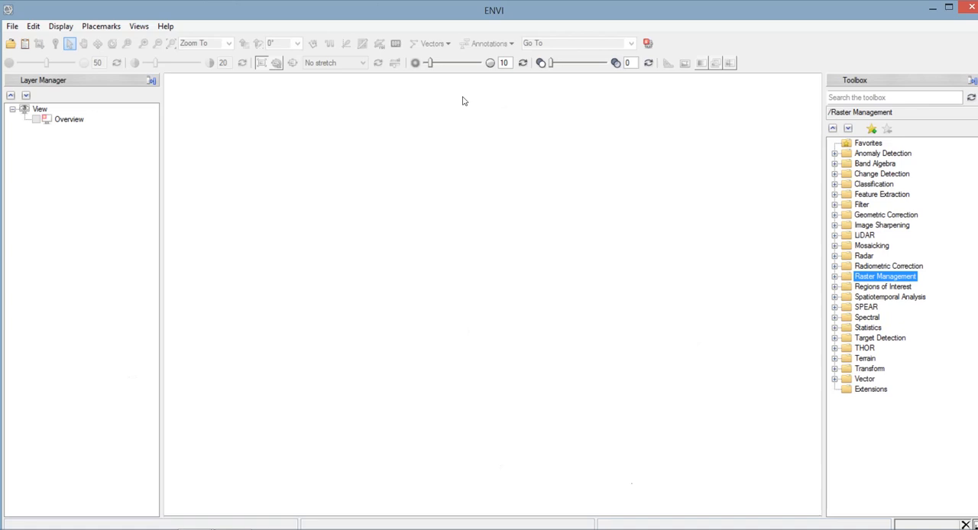
Step: Start opening a data file from disk via the File menu
{"action": "left_click", "coordinate": [12, 28]}
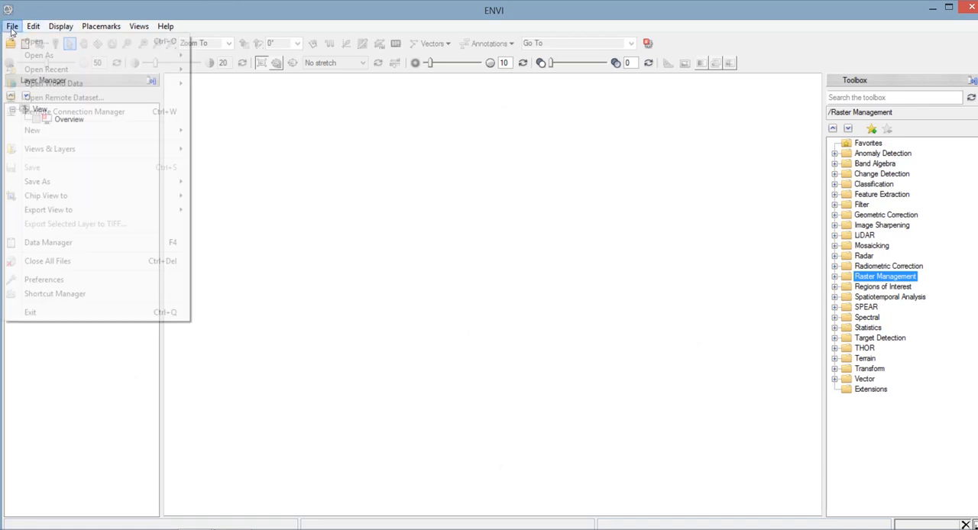
{"action": "mouse_move", "coordinate": [64, 98]}
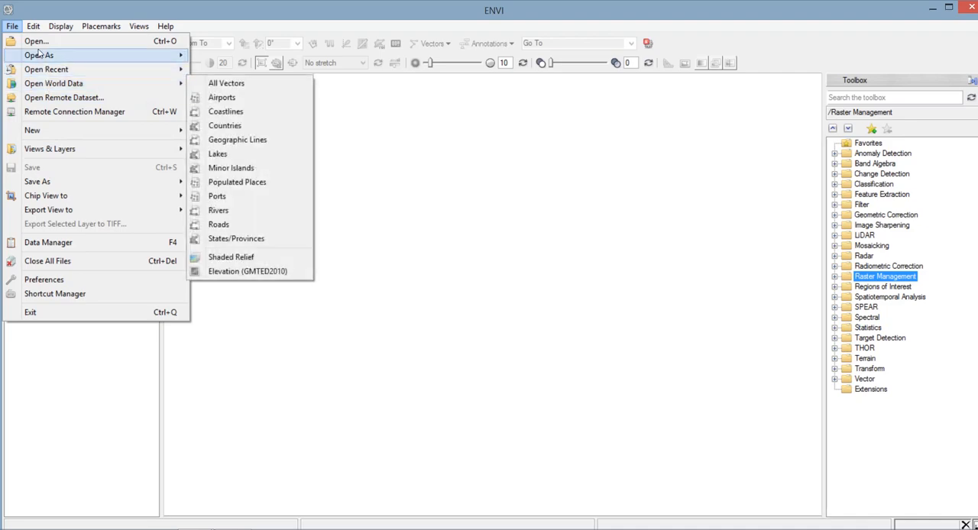
{"action": "left_click", "coordinate": [36, 42]}
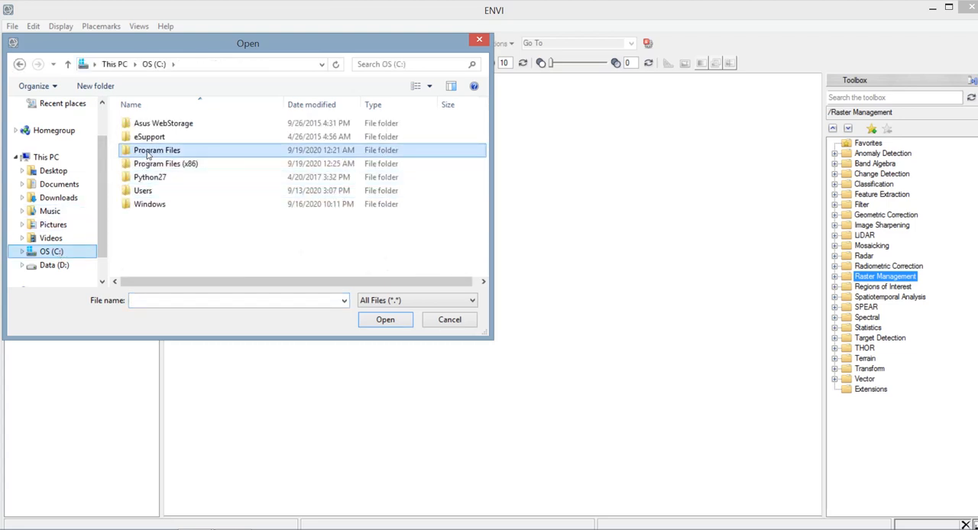
Step: Browse to C:\Program Files\Harris\ENVI54\data and locate qb_boulder_msi in the list
{"action": "double_click", "coordinate": [156, 150]}
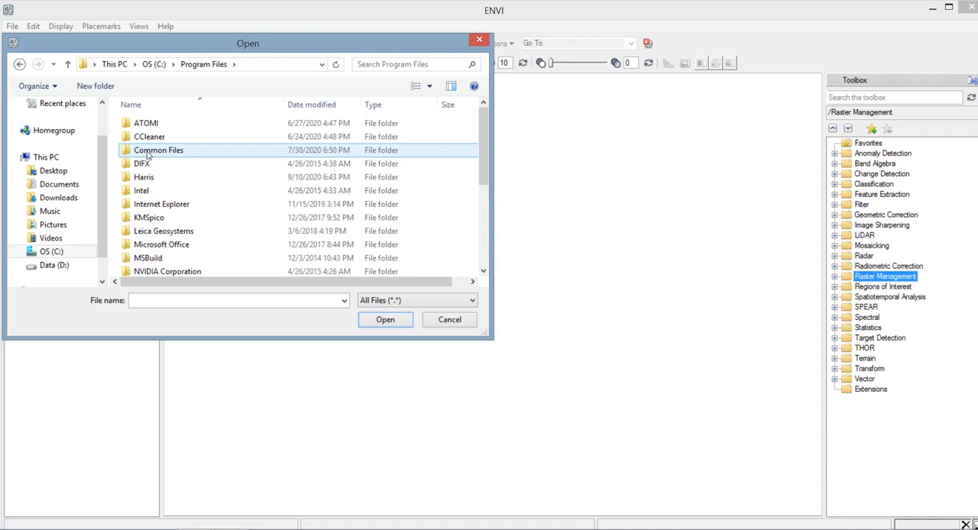
{"action": "double_click", "coordinate": [143, 177]}
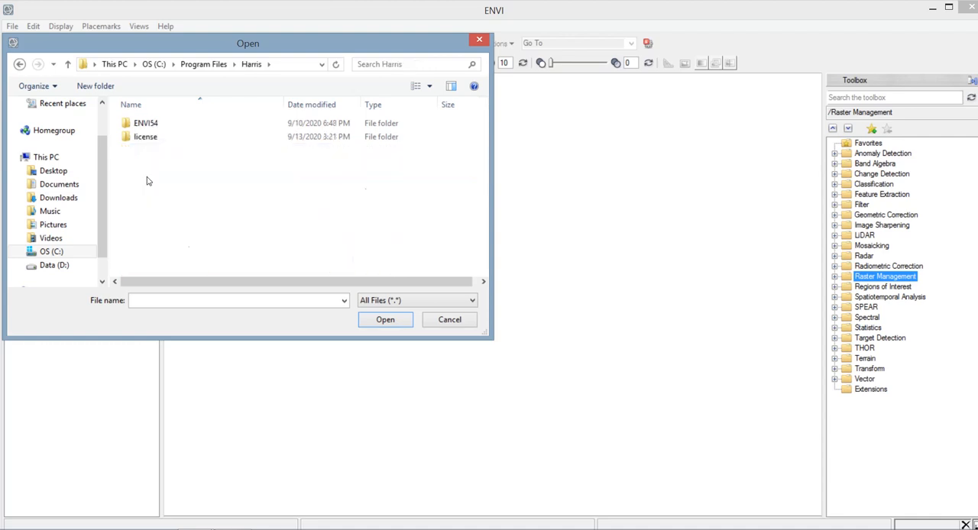
{"action": "double_click", "coordinate": [145, 123]}
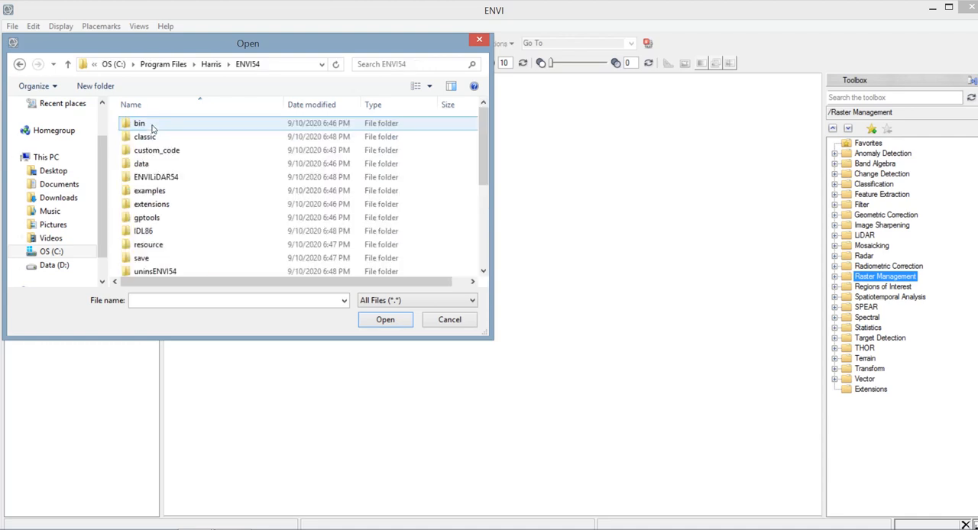
{"action": "left_click", "coordinate": [140, 163]}
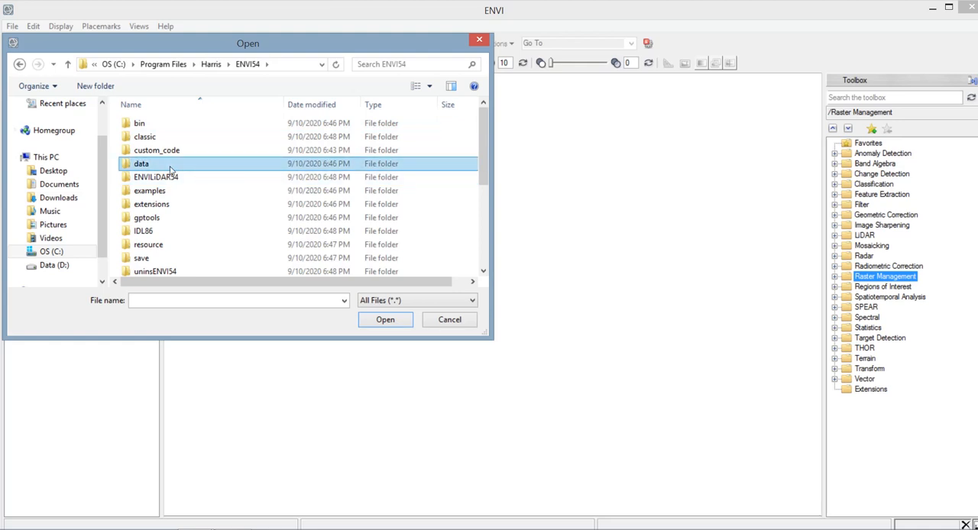
{"action": "double_click", "coordinate": [141, 164]}
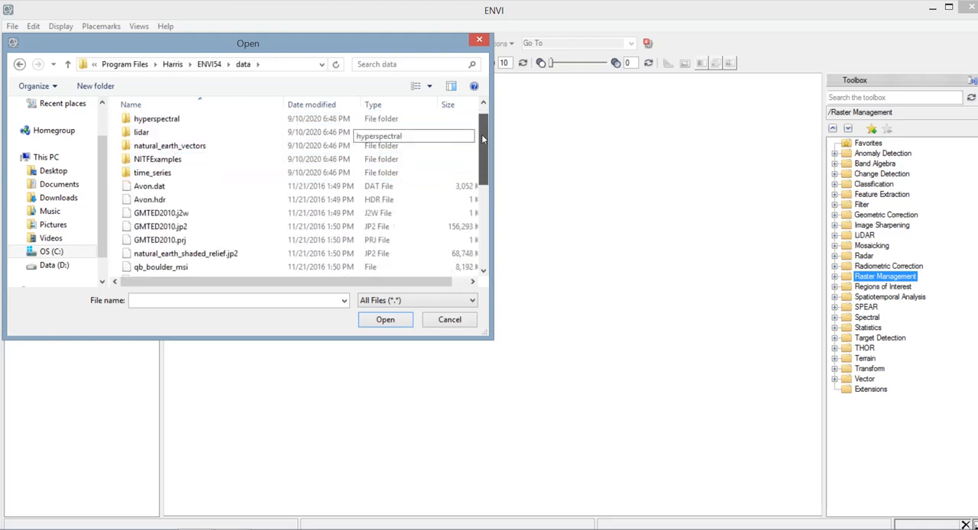
{"action": "scroll", "scroll_direction": "down", "scroll_amount": 3}
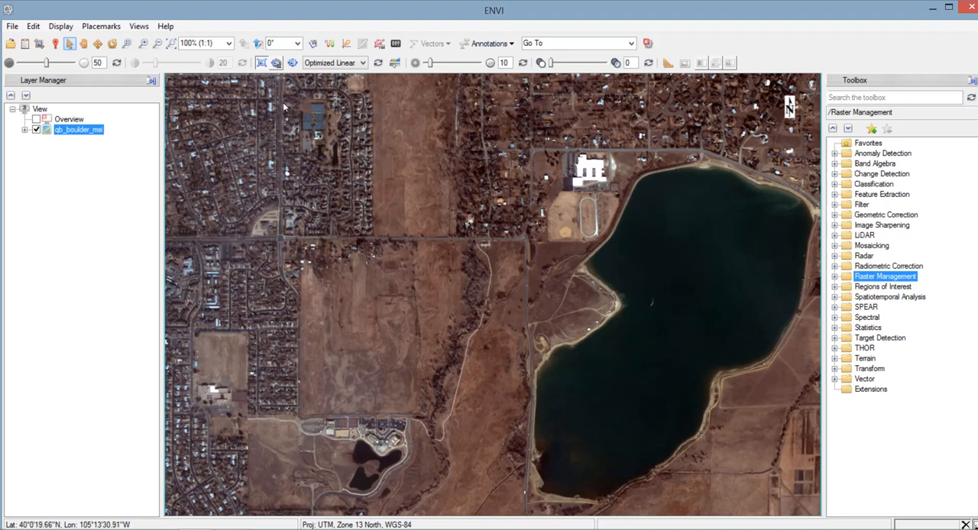
Step: Zoom out to 67.5% so the whole qb_boulder_msi scene fits the view
{"action": "left_click", "coordinate": [160, 43]}
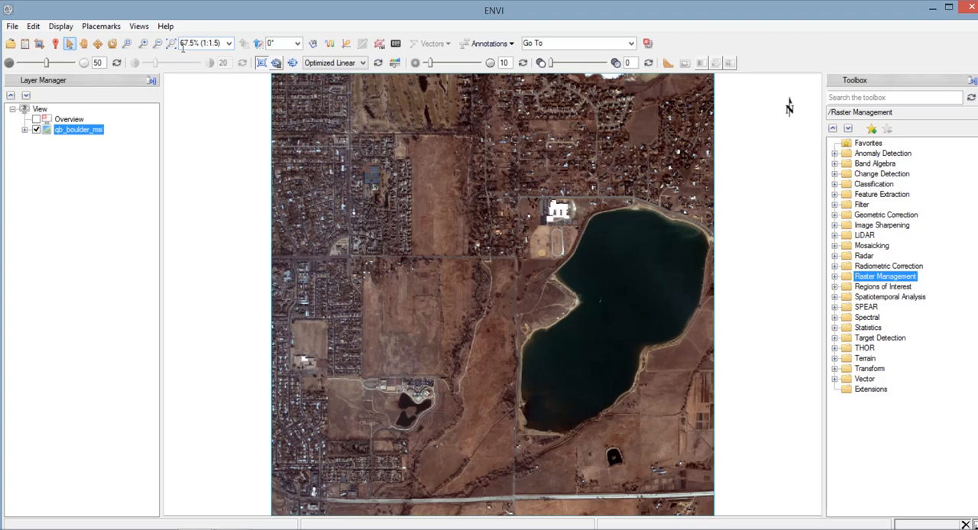
{"action": "mouse_move", "coordinate": [379, 122]}
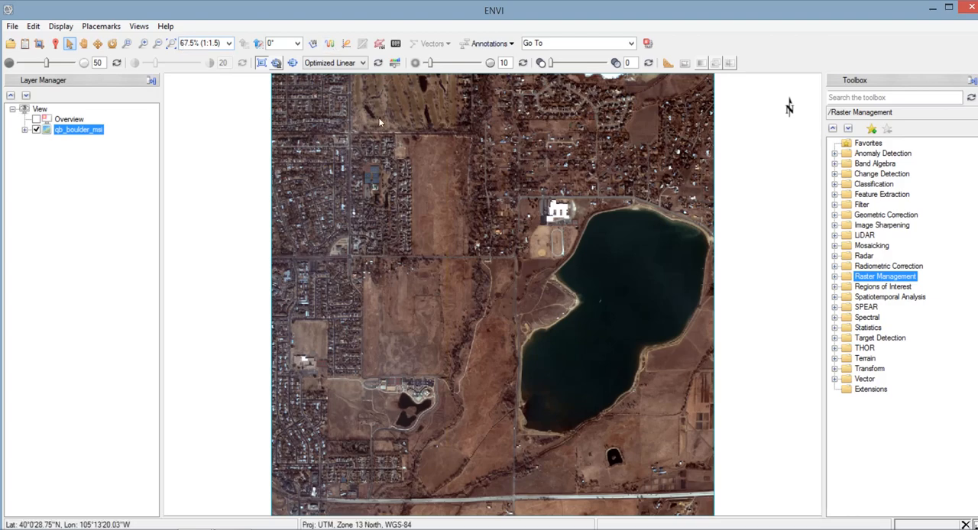
{"action": "mouse_move", "coordinate": [923, 408]}
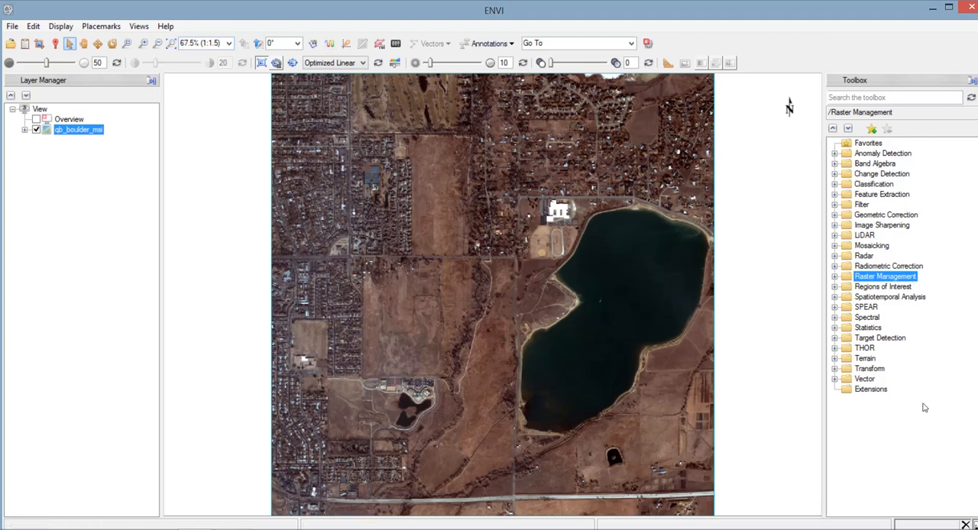
{"action": "mouse_move", "coordinate": [872, 128]}
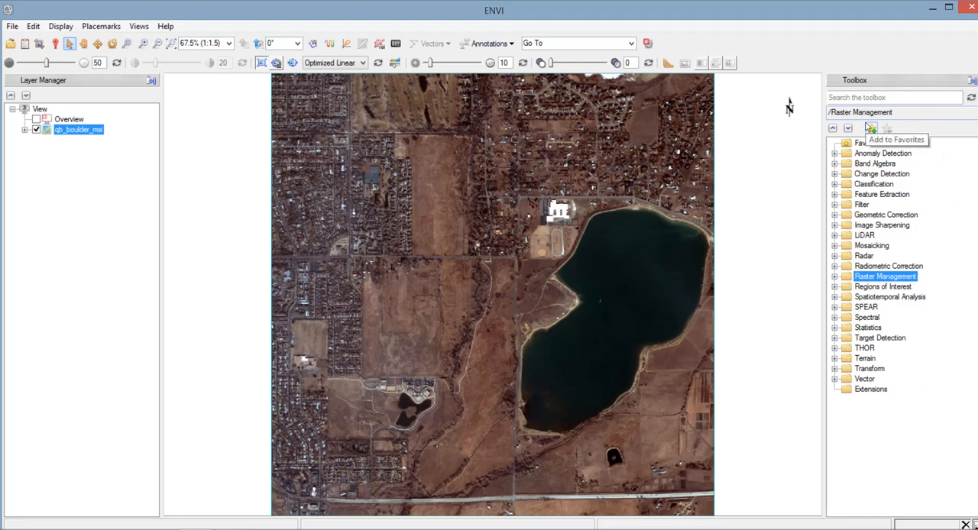
{"action": "mouse_move", "coordinate": [927, 217]}
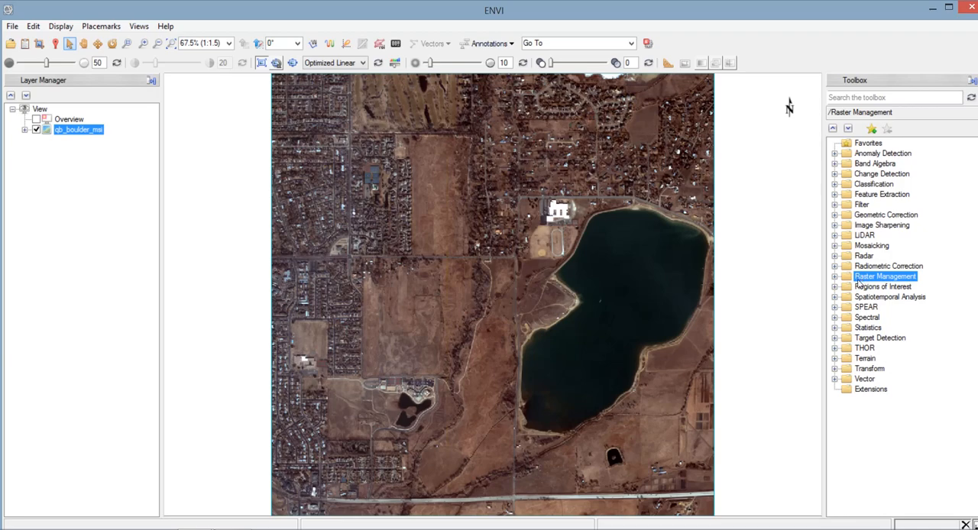
Step: Launch Resize Data from Raster Management and move its input file dialog into view
{"action": "left_click", "coordinate": [835, 275]}
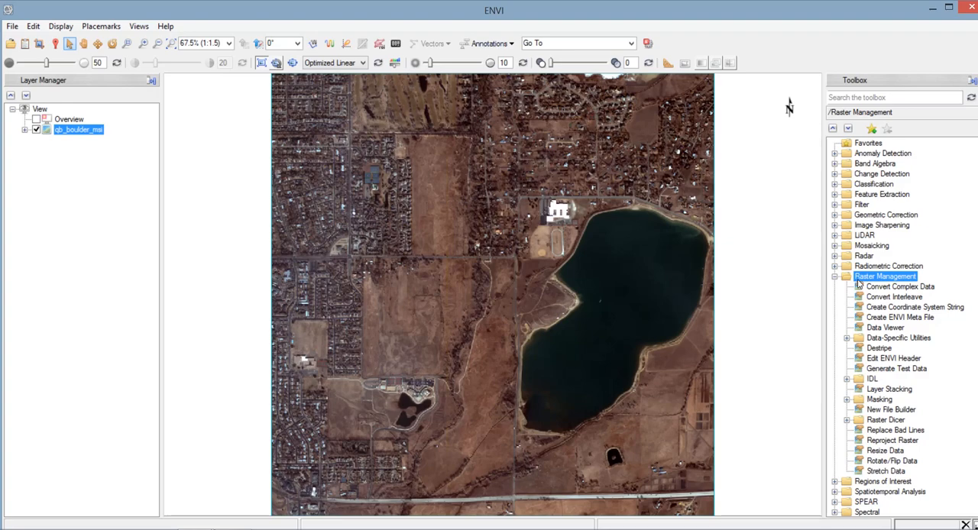
{"action": "mouse_move", "coordinate": [887, 452]}
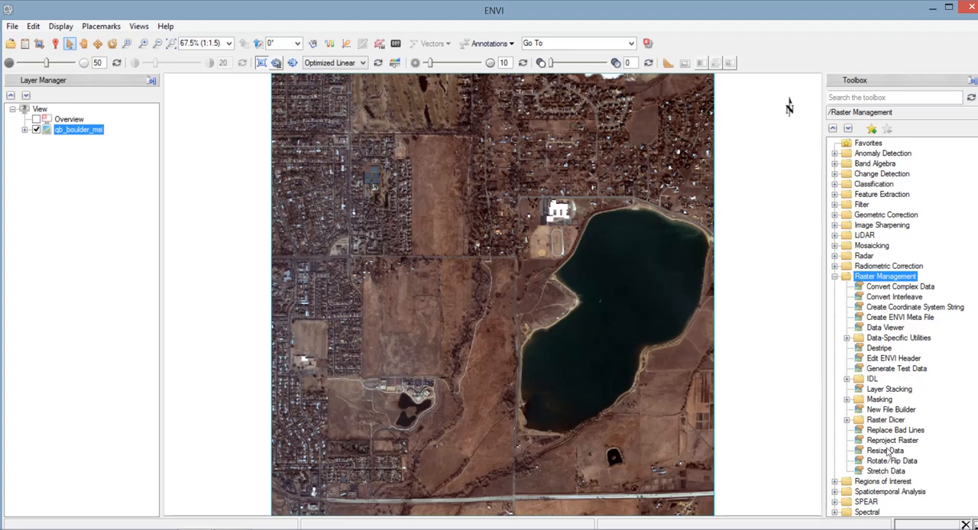
{"action": "left_click", "coordinate": [885, 451]}
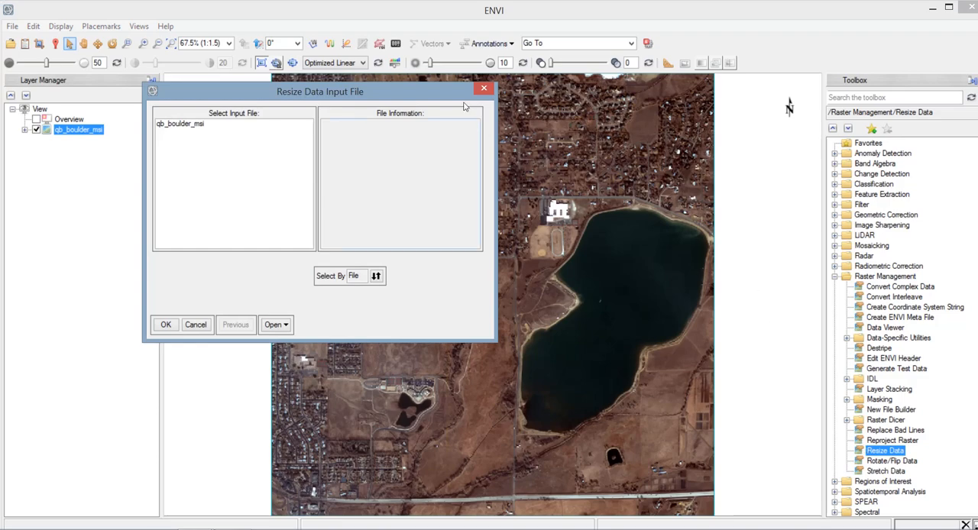
{"action": "left_click_drag", "start_coordinate": [321, 92], "coordinate": [528, 144]}
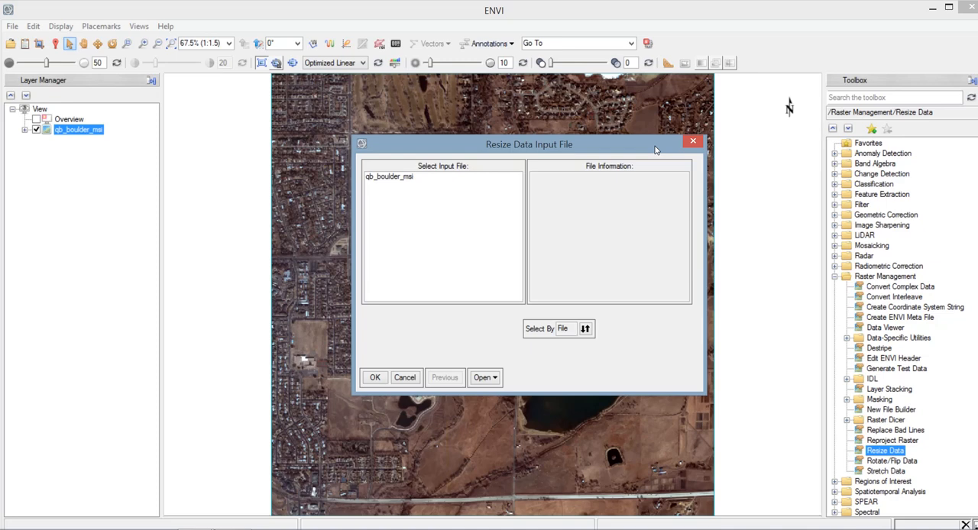
{"action": "left_click_drag", "start_coordinate": [654, 144], "coordinate": [645, 119]}
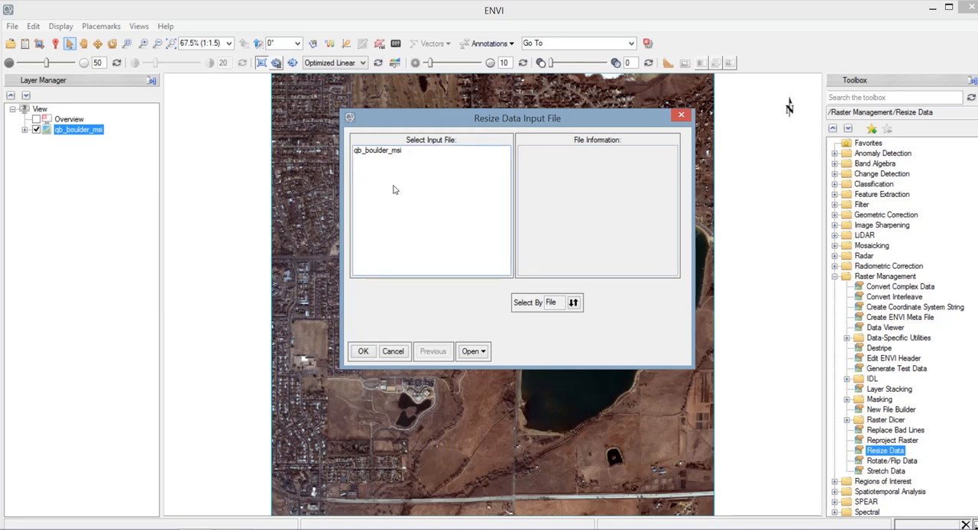
{"action": "mouse_move", "coordinate": [420, 156]}
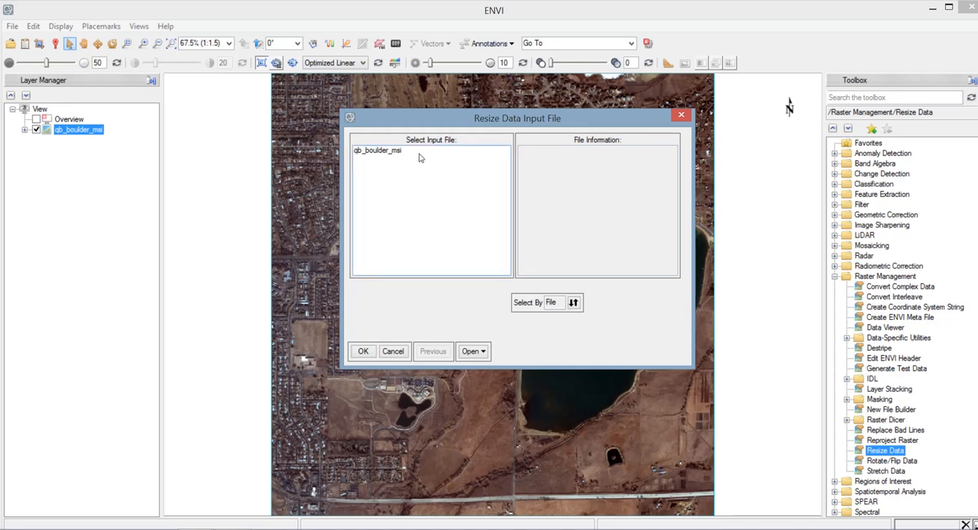
{"action": "mouse_move", "coordinate": [405, 165]}
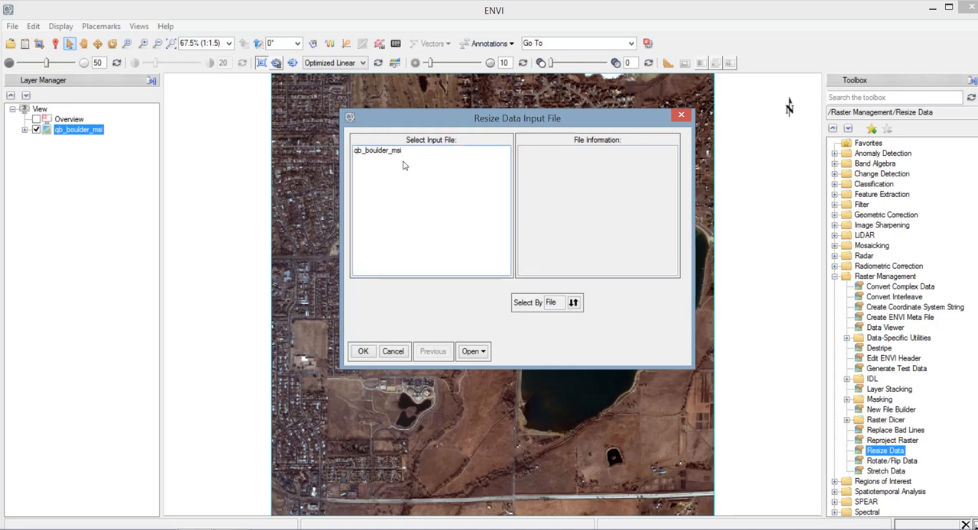
{"action": "mouse_move", "coordinate": [456, 150]}
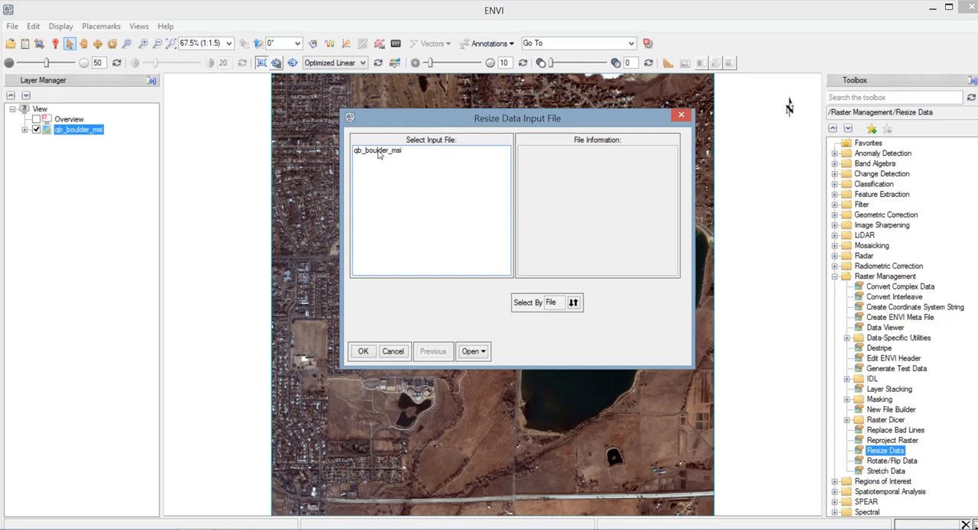
Step: Choose qb_boulder_msi as the Resize Data input file, showing its full-scene details
{"action": "left_click", "coordinate": [377, 150]}
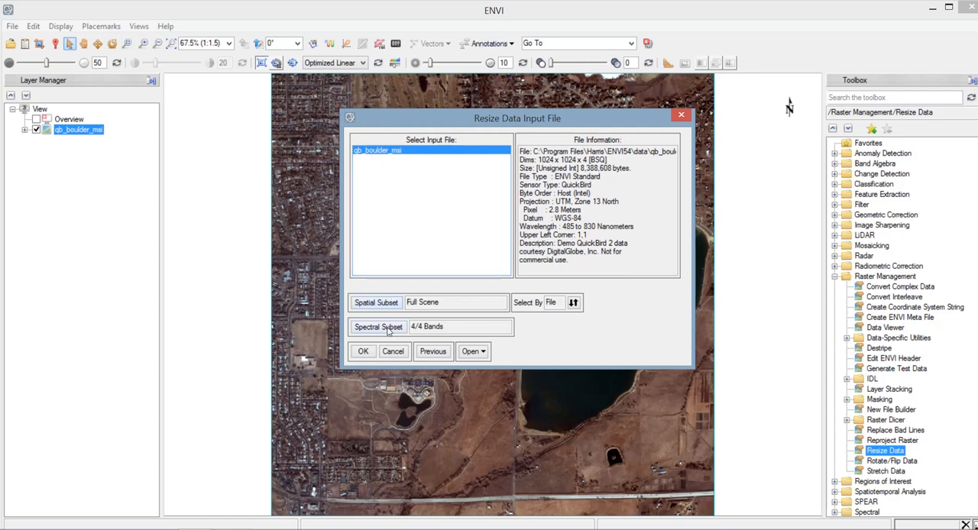
{"action": "mouse_move", "coordinate": [414, 330]}
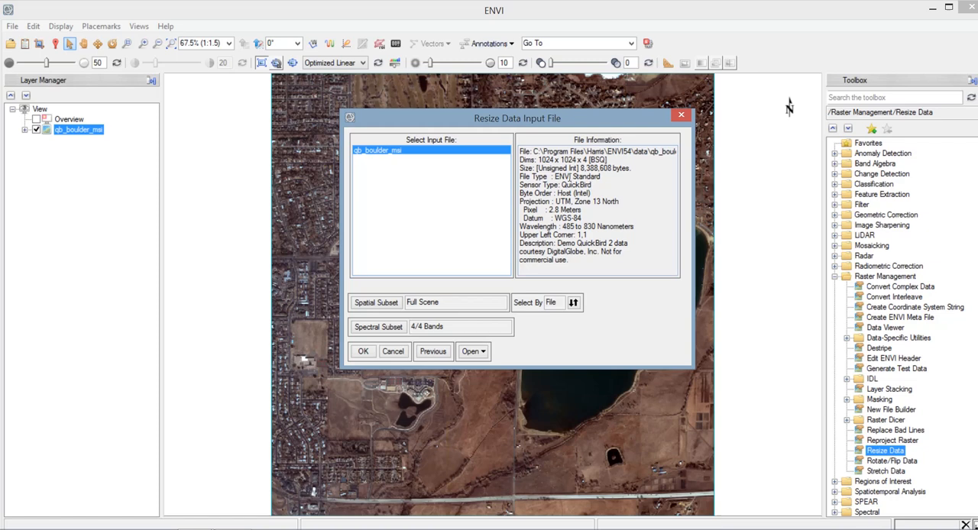
{"action": "mouse_move", "coordinate": [632, 152]}
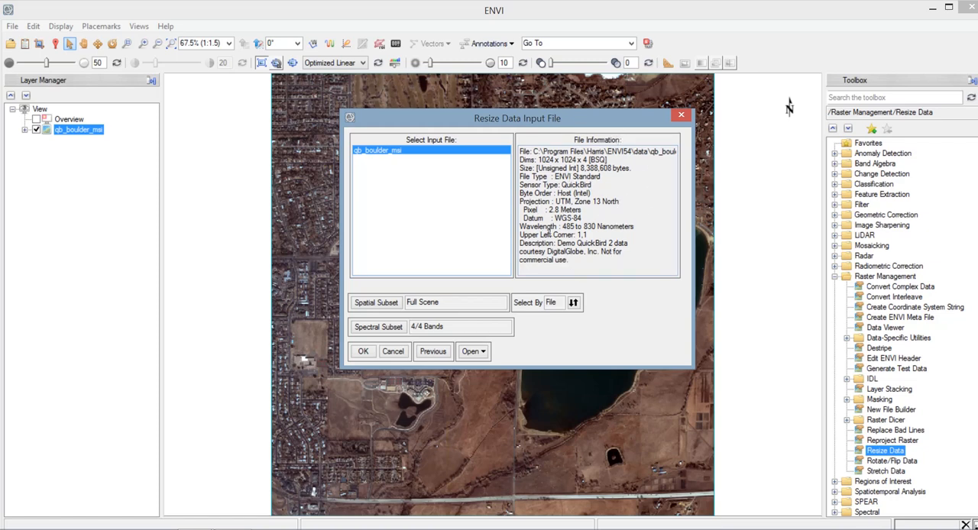
{"action": "left_click", "coordinate": [376, 150]}
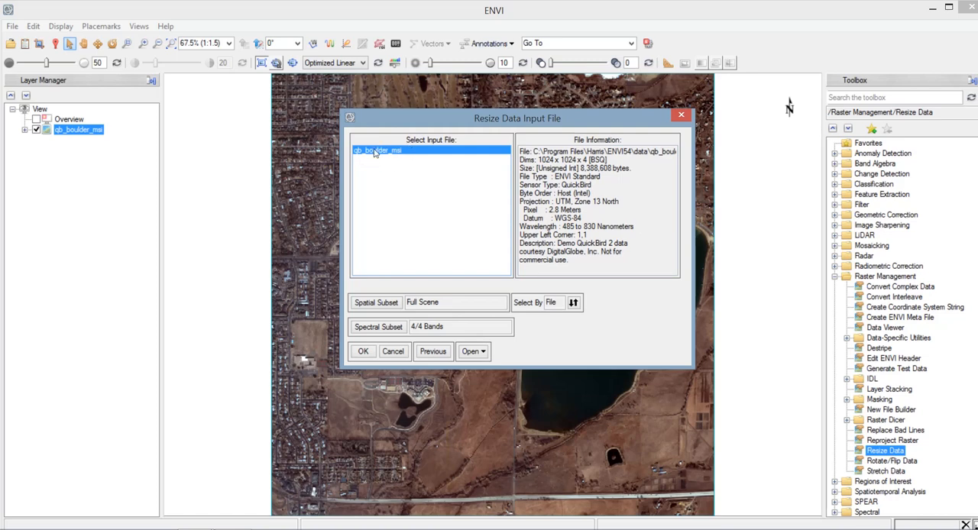
{"action": "mouse_move", "coordinate": [375, 158]}
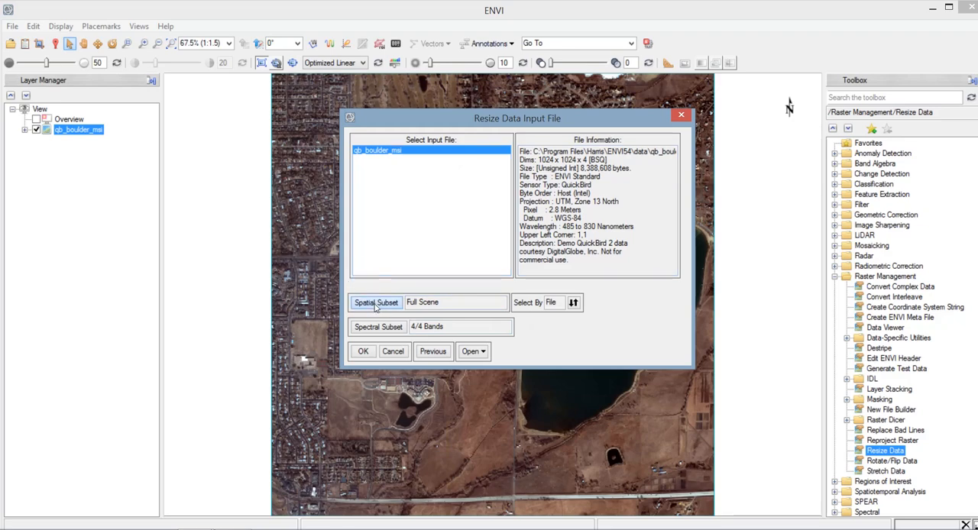
Step: Bring up the spatial subset settings showing the full 1024 by 1024 extent
{"action": "left_click", "coordinate": [376, 303]}
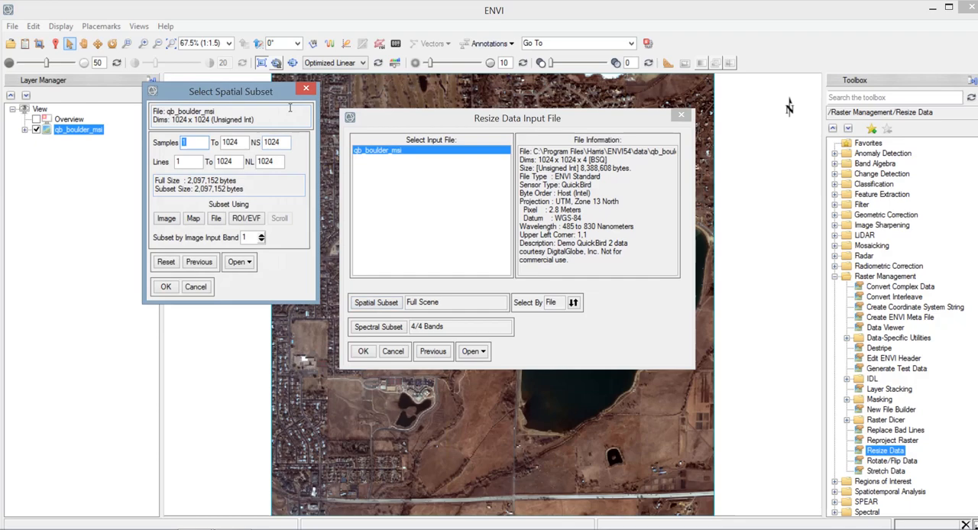
{"action": "left_click_drag", "start_coordinate": [231, 91], "coordinate": [490, 83]}
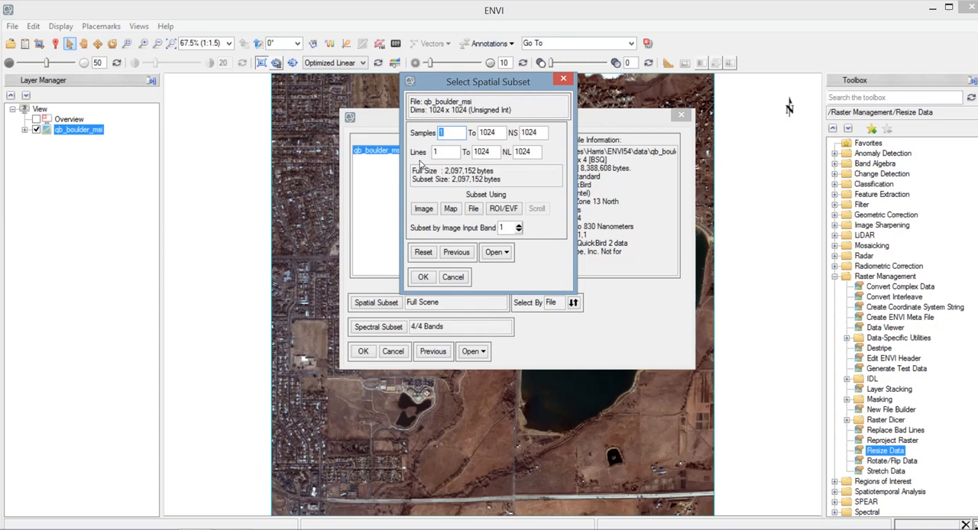
{"action": "mouse_move", "coordinate": [458, 141]}
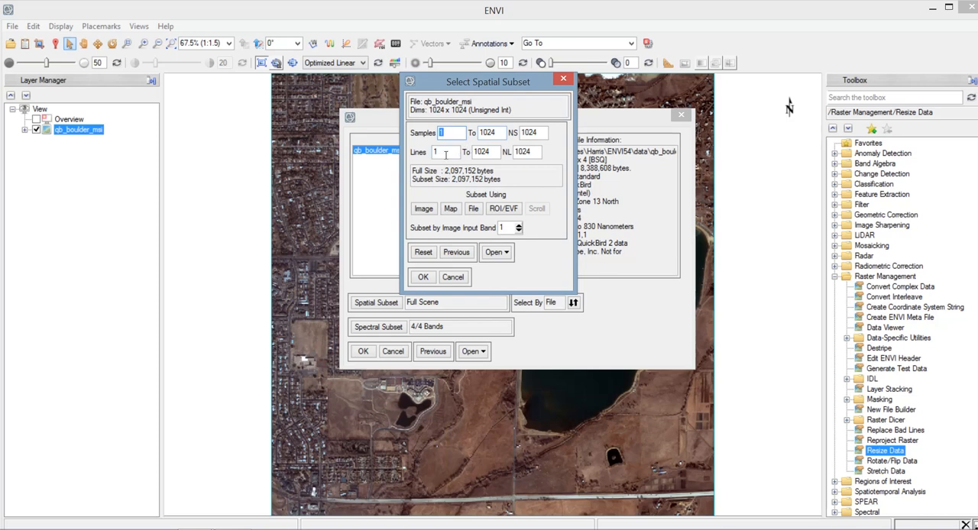
{"action": "mouse_move", "coordinate": [468, 159]}
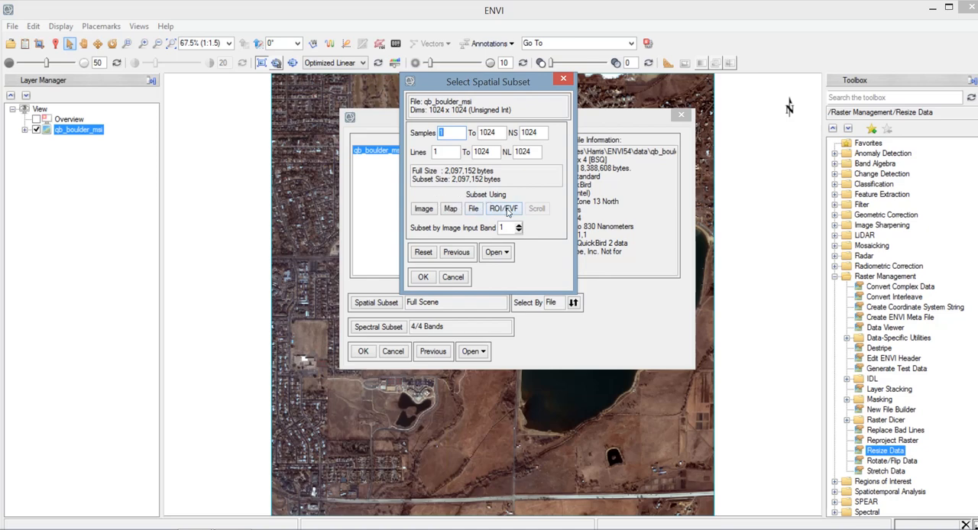
{"action": "mouse_move", "coordinate": [521, 214]}
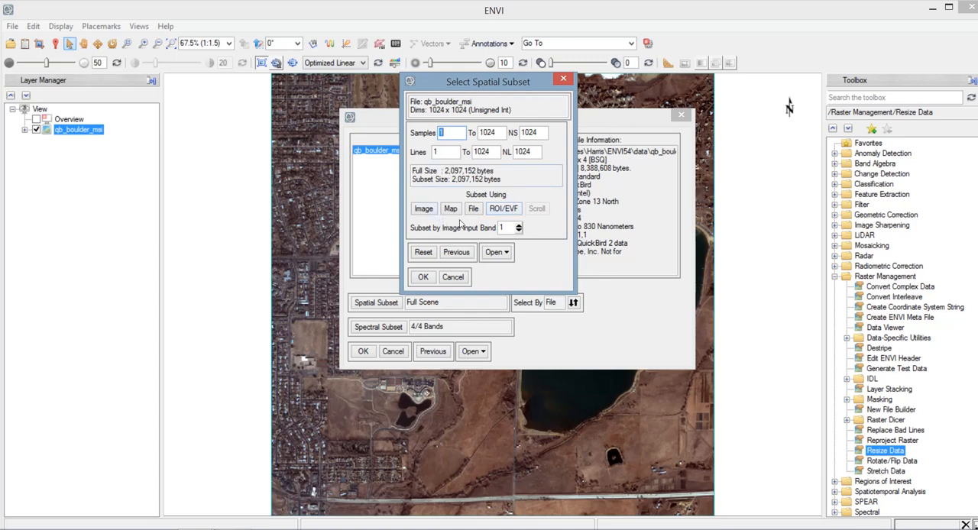
{"action": "mouse_move", "coordinate": [462, 217]}
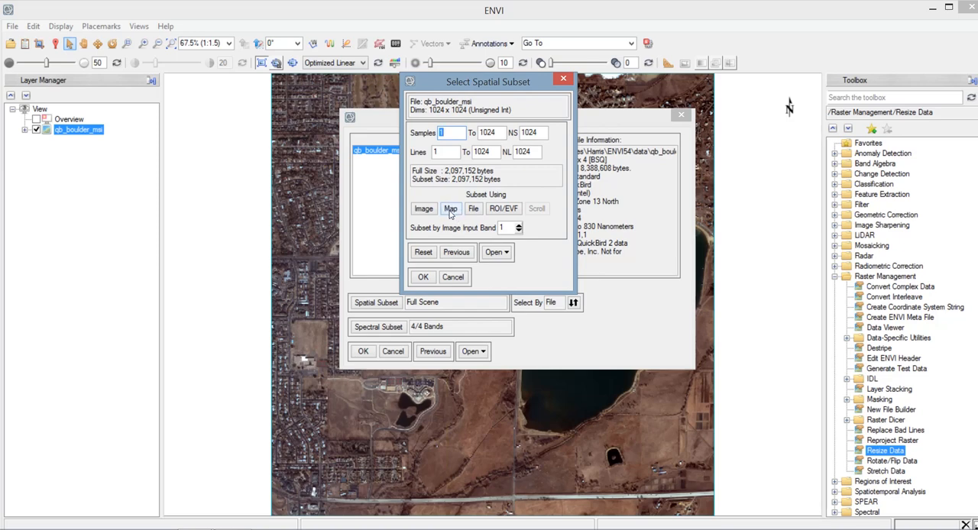
Step: Define the subset by map coordinates, showing the UTM corner coordinates, and reposition the window
{"action": "left_click", "coordinate": [450, 208]}
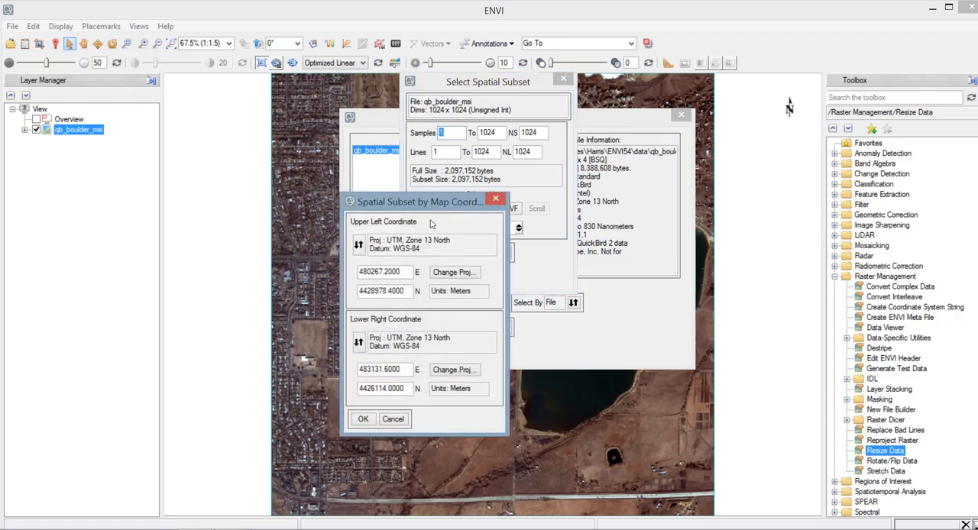
{"action": "left_click_drag", "start_coordinate": [420, 202], "coordinate": [376, 106]}
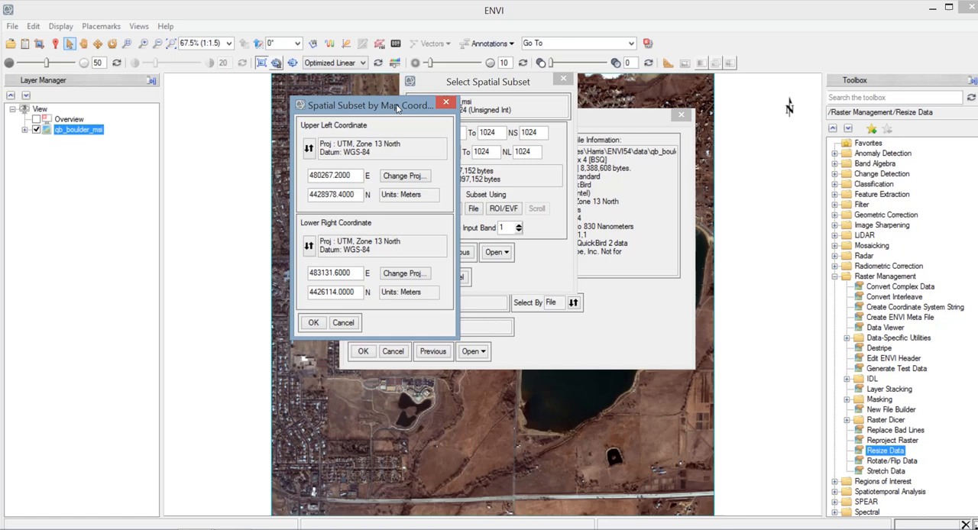
{"action": "mouse_move", "coordinate": [383, 130]}
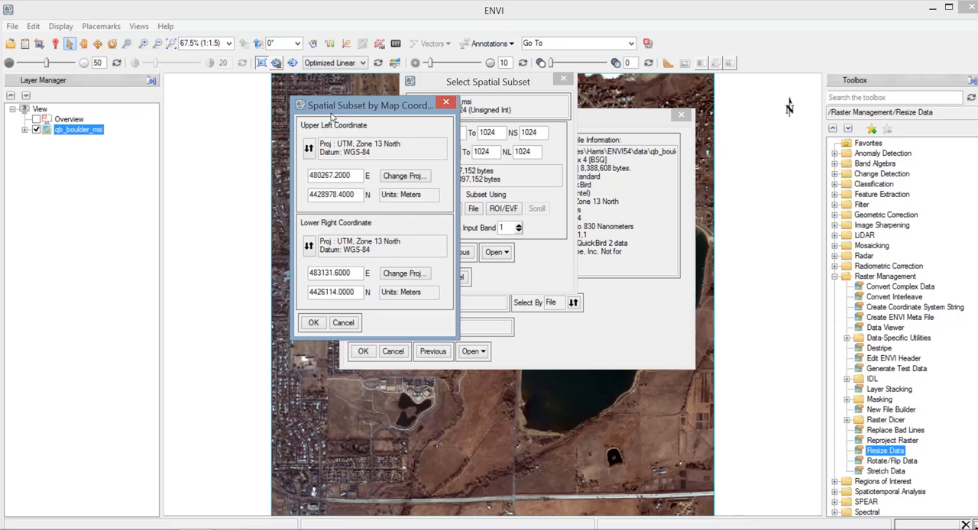
{"action": "left_click_drag", "start_coordinate": [367, 104], "coordinate": [575, 91]}
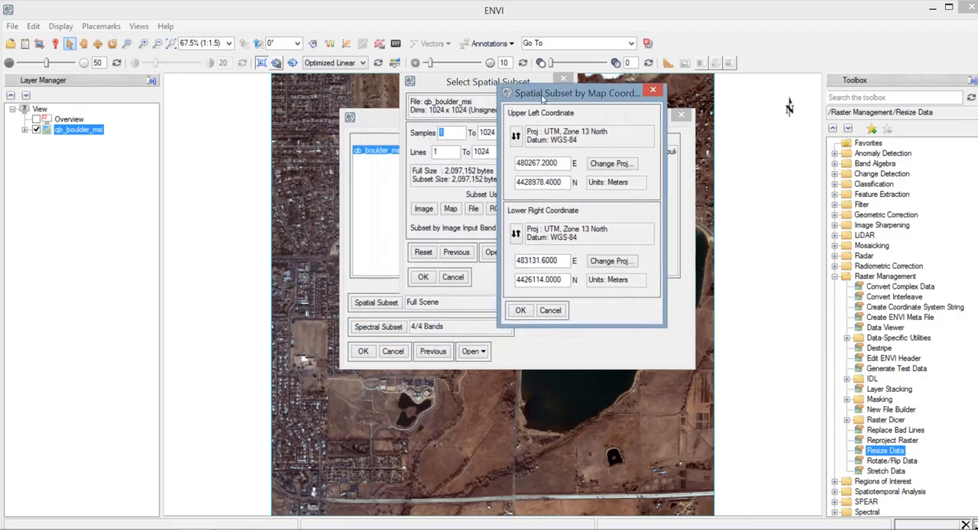
{"action": "left_click_drag", "start_coordinate": [578, 91], "coordinate": [345, 119]}
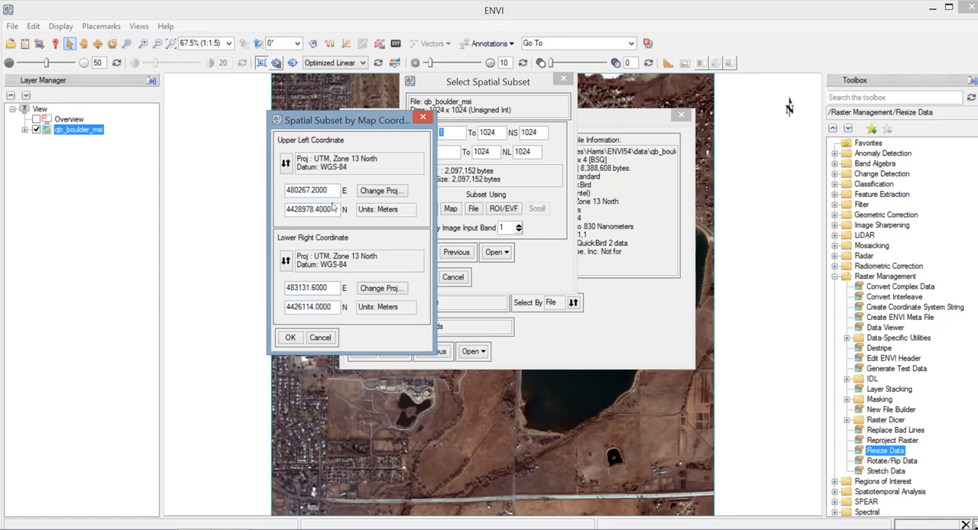
{"action": "mouse_move", "coordinate": [345, 195]}
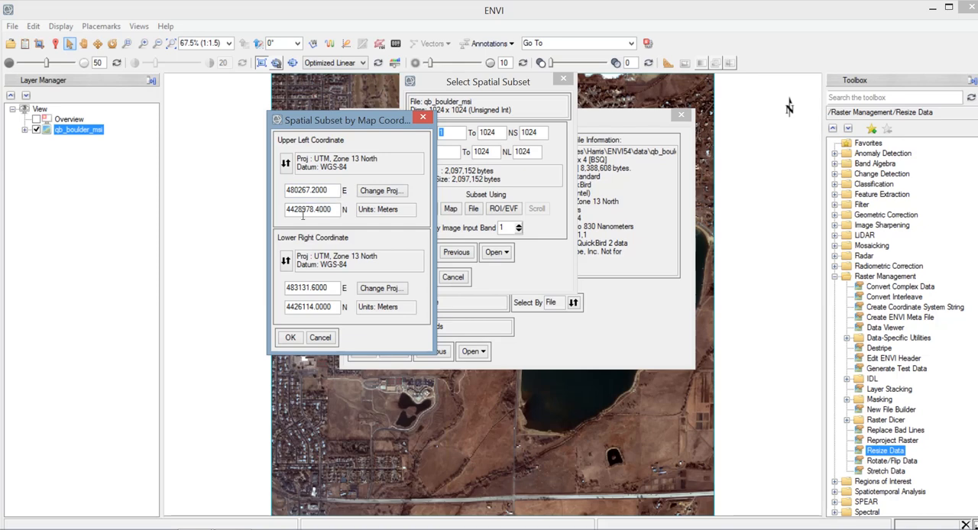
{"action": "mouse_move", "coordinate": [345, 220]}
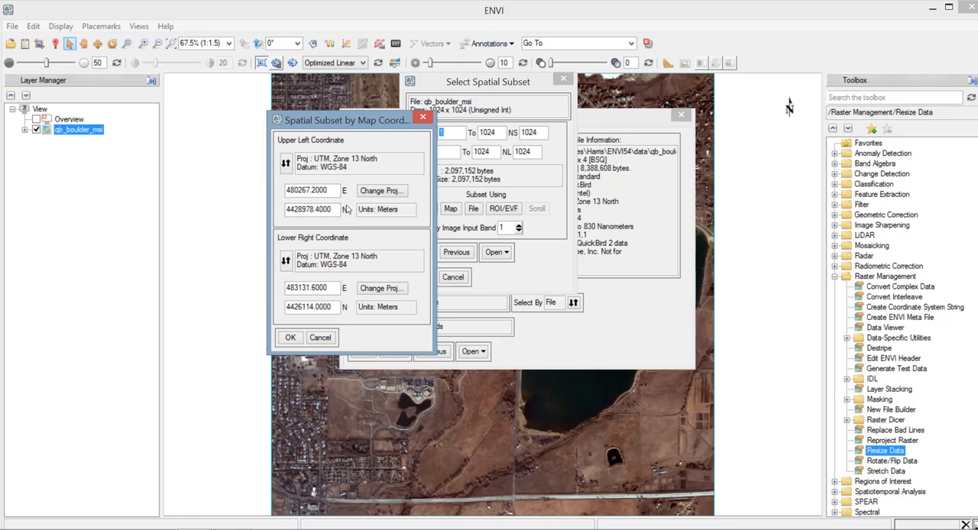
{"action": "mouse_move", "coordinate": [346, 196]}
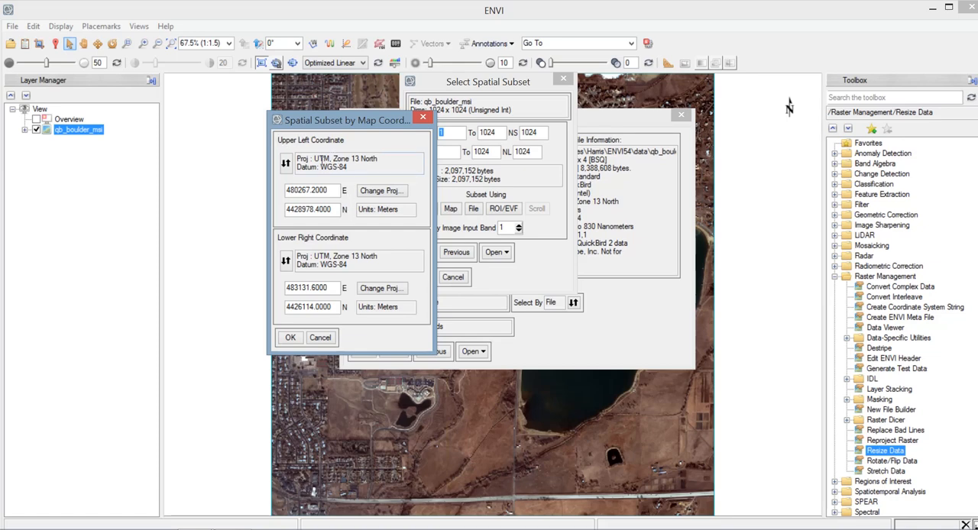
{"action": "mouse_move", "coordinate": [302, 240]}
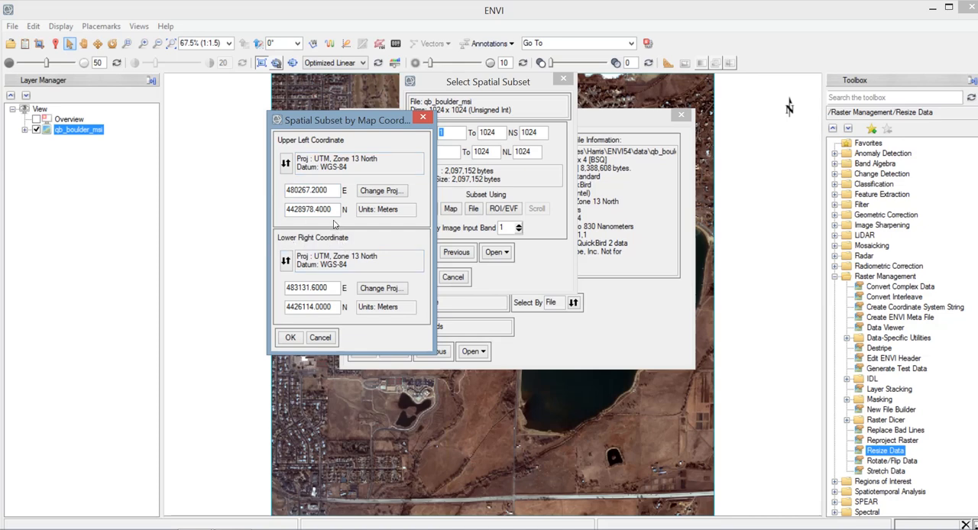
{"action": "mouse_move", "coordinate": [323, 241]}
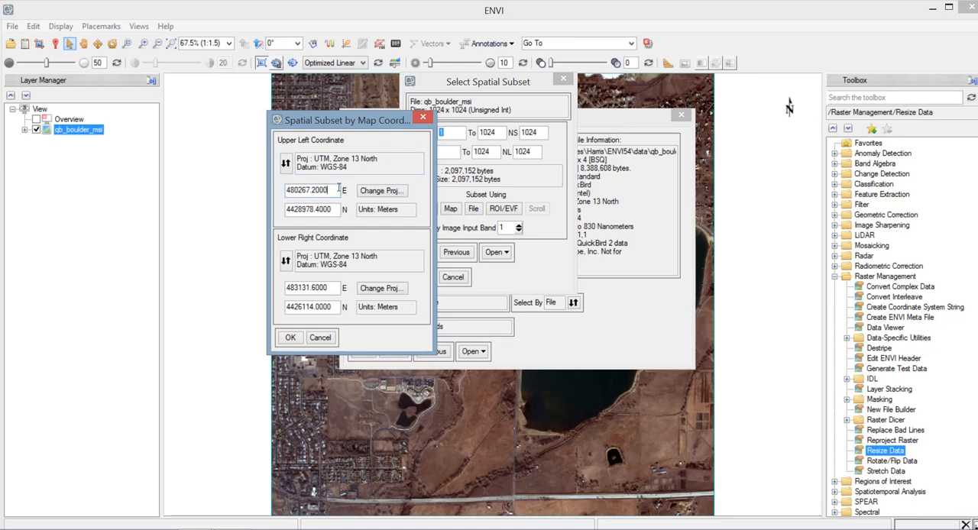
Step: Enter upper-left easting 480496 and lower-right corner 481640 E, 4427416 N
{"action": "key", "text": "Backspace"}
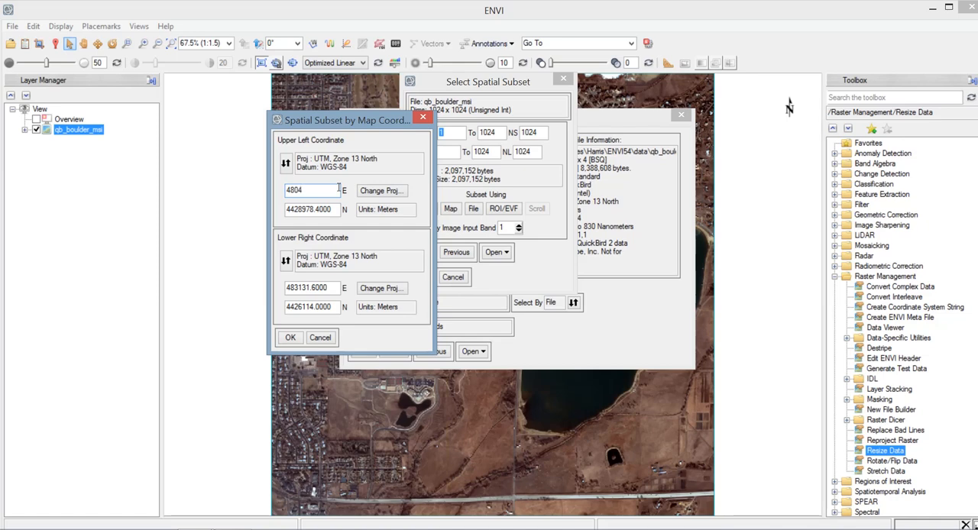
{"action": "type", "text": "480496"}
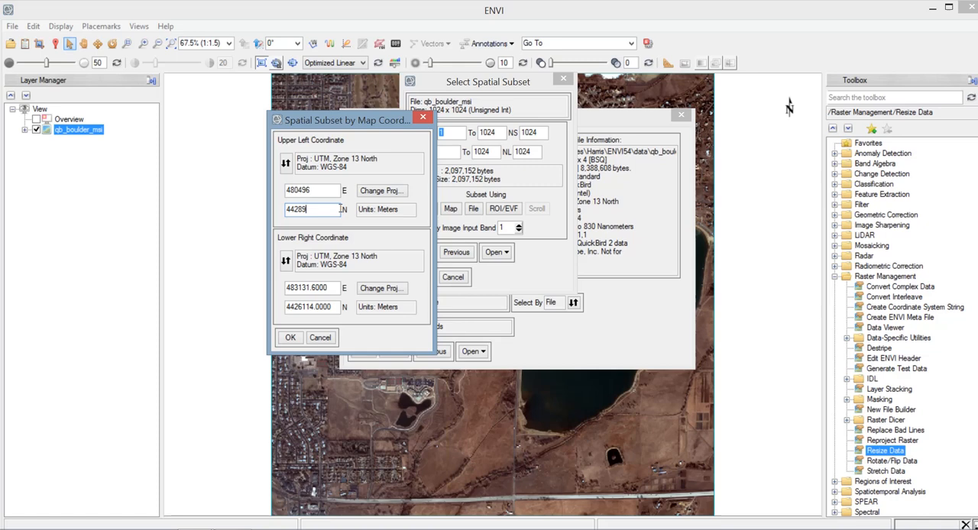
{"action": "type", "text": "068"}
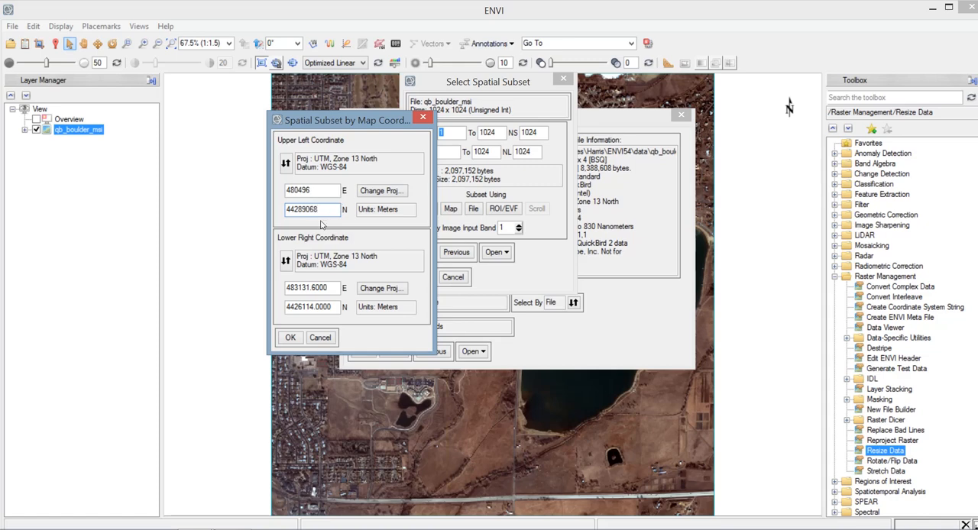
{"action": "left_click", "coordinate": [312, 287]}
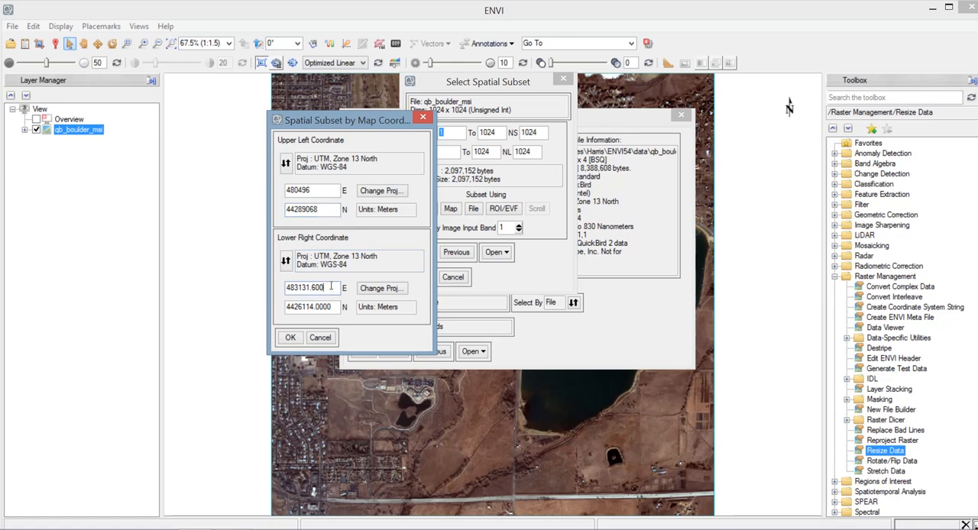
{"action": "key", "text": "BackSpace"}
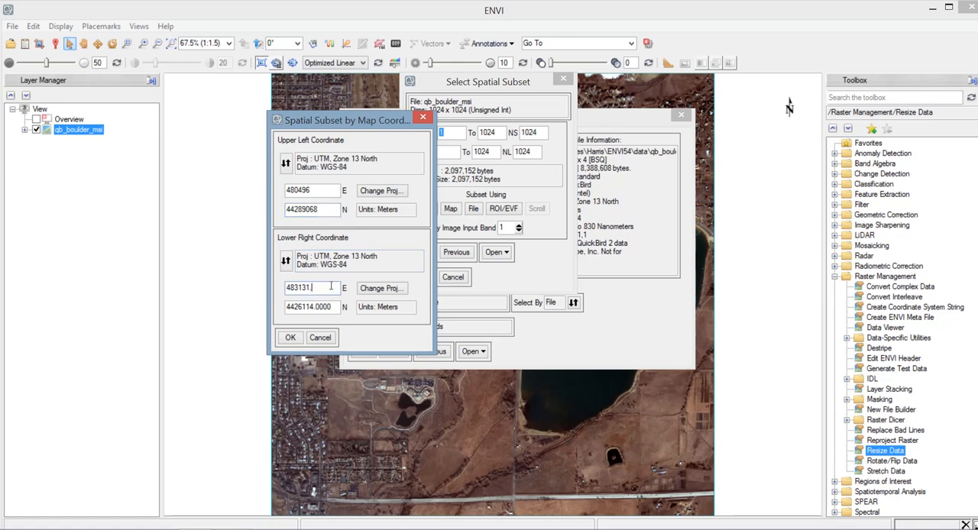
{"action": "type", "text": "48"}
{"action": "left_click", "coordinate": [313, 306]}
{"action": "type", "text": "4427416"}
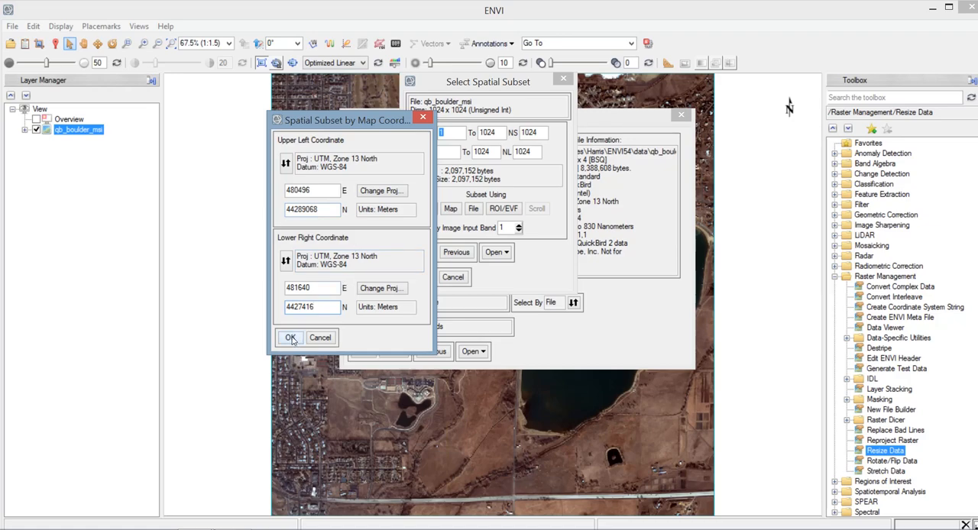
Step: Apply the map subset (samples 82–492, lines 1–560) and confirm the input, giving 411 by 560 parameters
{"action": "left_click", "coordinate": [291, 338]}
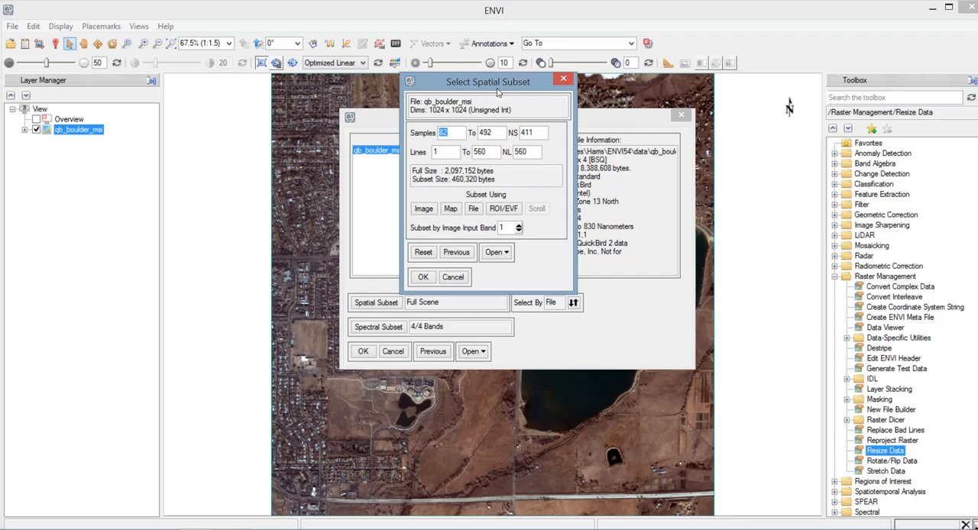
{"action": "left_click", "coordinate": [422, 278]}
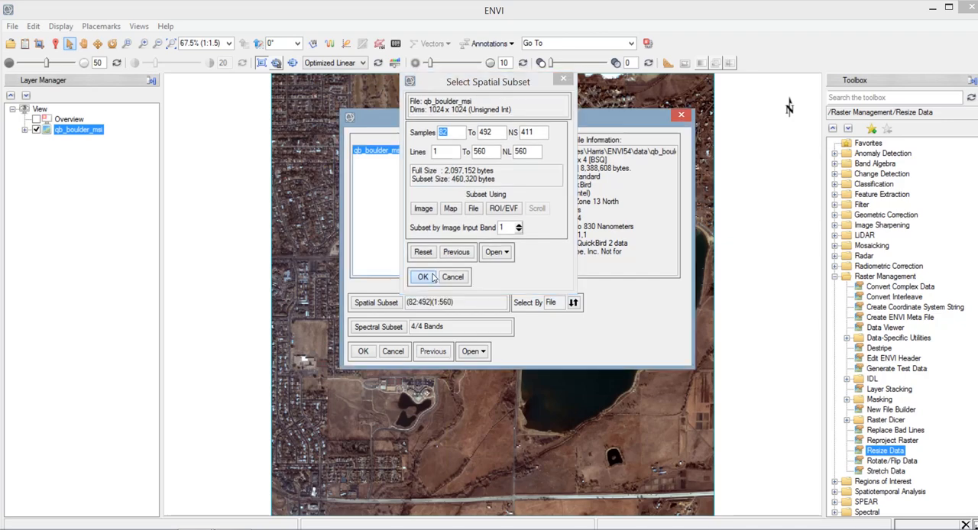
{"action": "left_click", "coordinate": [424, 277]}
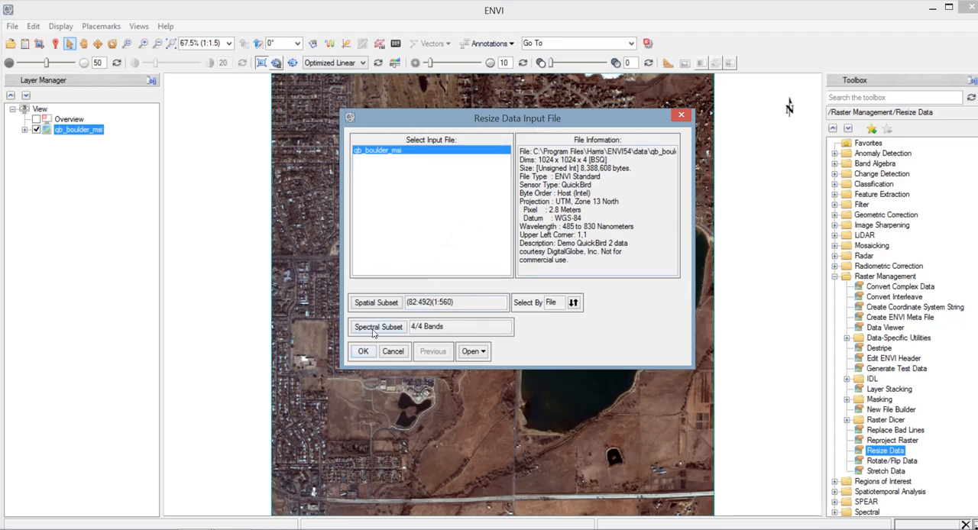
{"action": "left_click", "coordinate": [364, 352]}
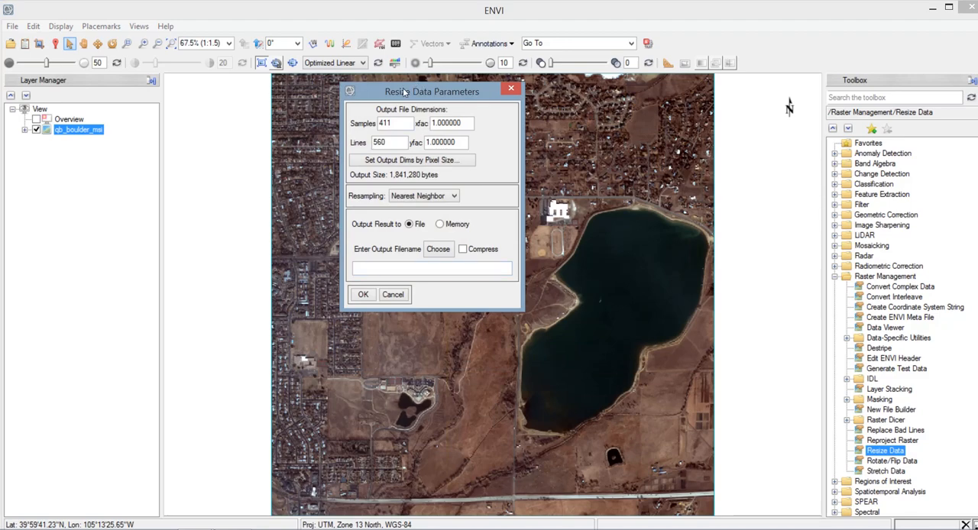
Step: Keep Nearest Neighbor resampling in Resize Data Parameters and start choosing the output filename
{"action": "left_click_drag", "start_coordinate": [432, 91], "coordinate": [419, 162]}
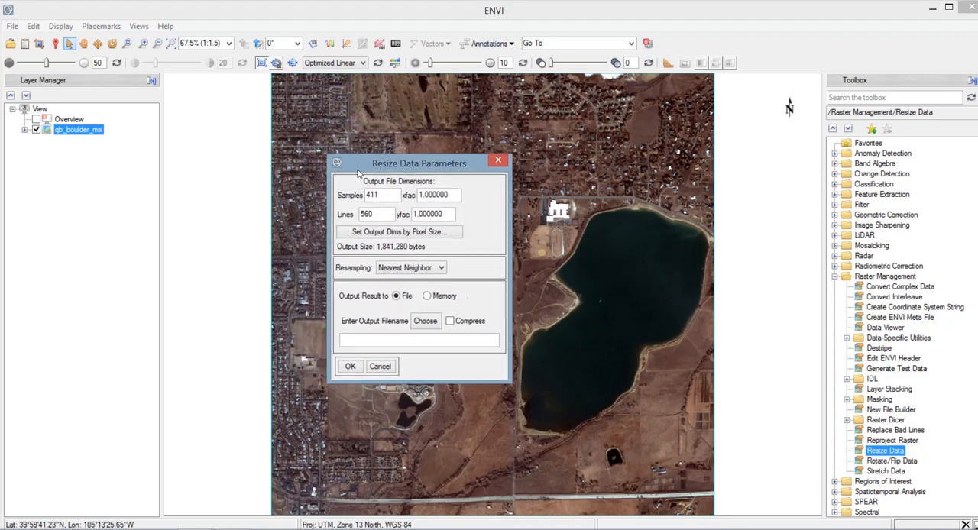
{"action": "left_click_drag", "start_coordinate": [419, 162], "coordinate": [400, 128]}
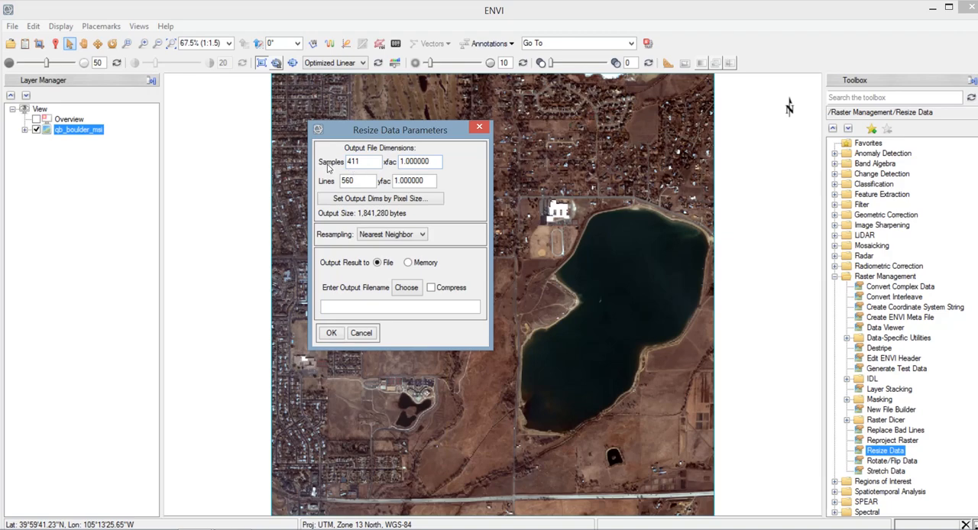
{"action": "mouse_move", "coordinate": [352, 167]}
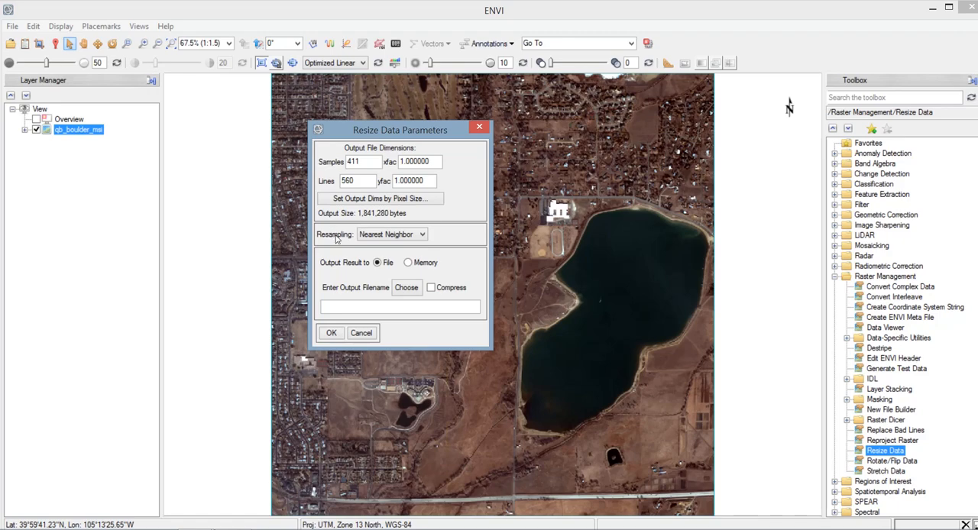
{"action": "mouse_move", "coordinate": [338, 243]}
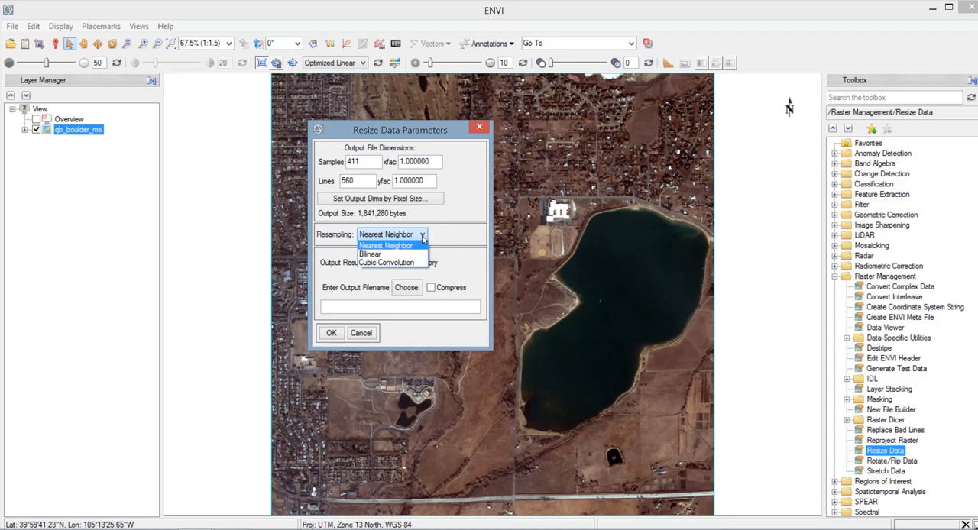
{"action": "left_click", "coordinate": [388, 245]}
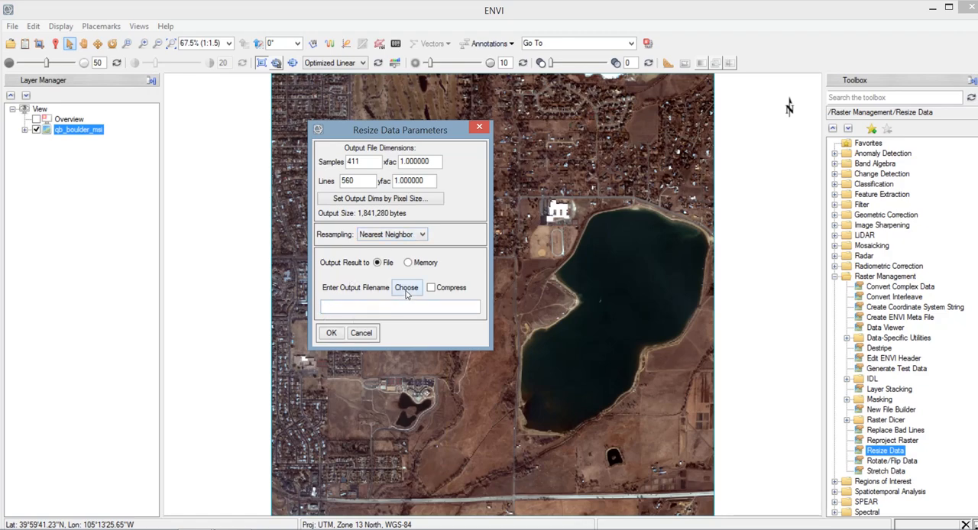
{"action": "left_click", "coordinate": [407, 288]}
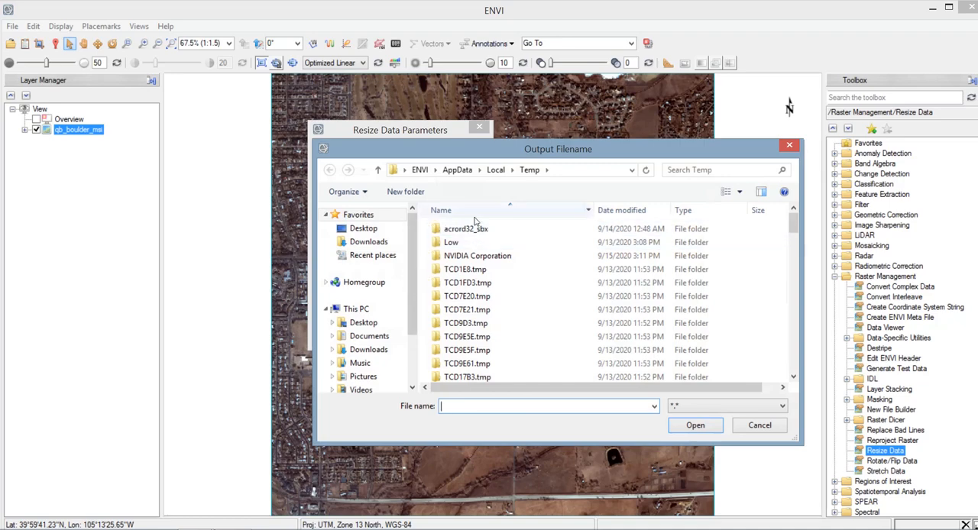
Step: Name the resize output Subset_Coordinates on the Data (D:) drive
{"action": "left_click_drag", "start_coordinate": [401, 130], "coordinate": [477, 122]}
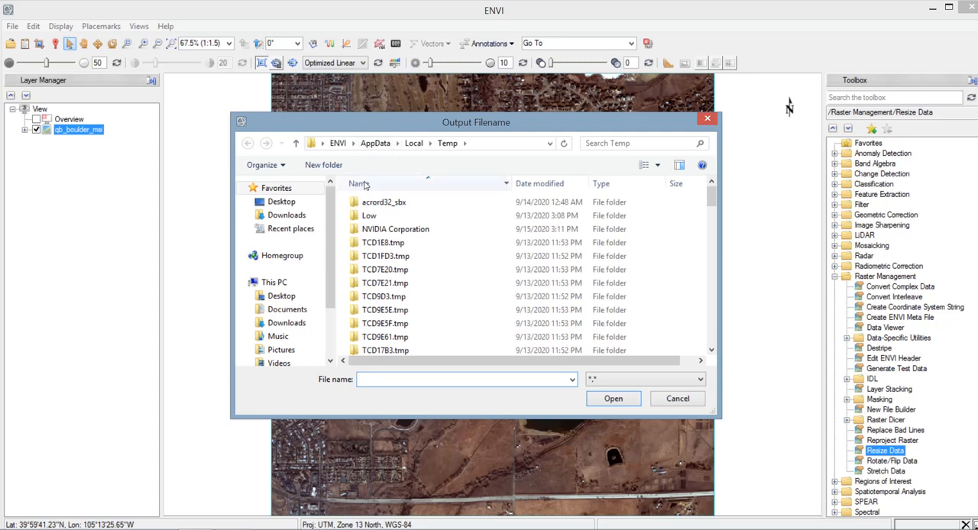
{"action": "scroll", "scroll_direction": "down", "scroll_amount": 3}
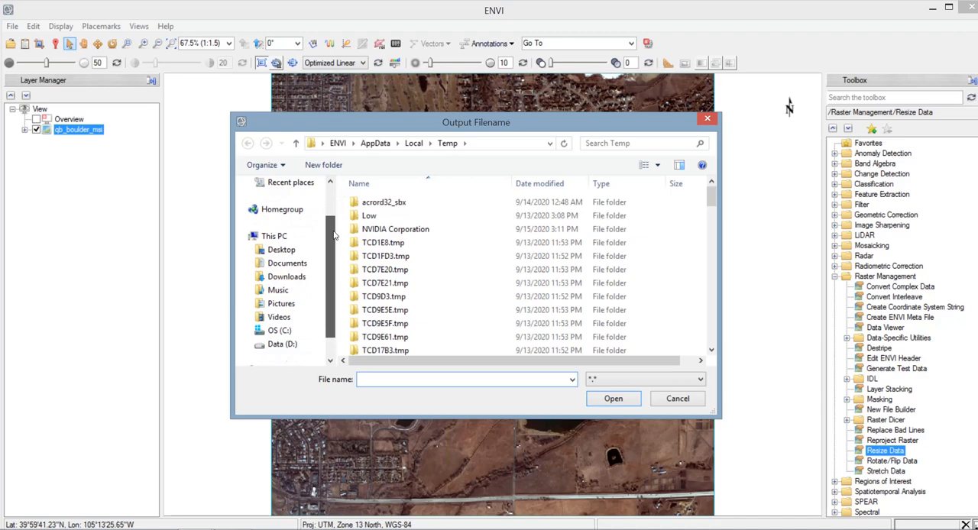
{"action": "left_click", "coordinate": [281, 344]}
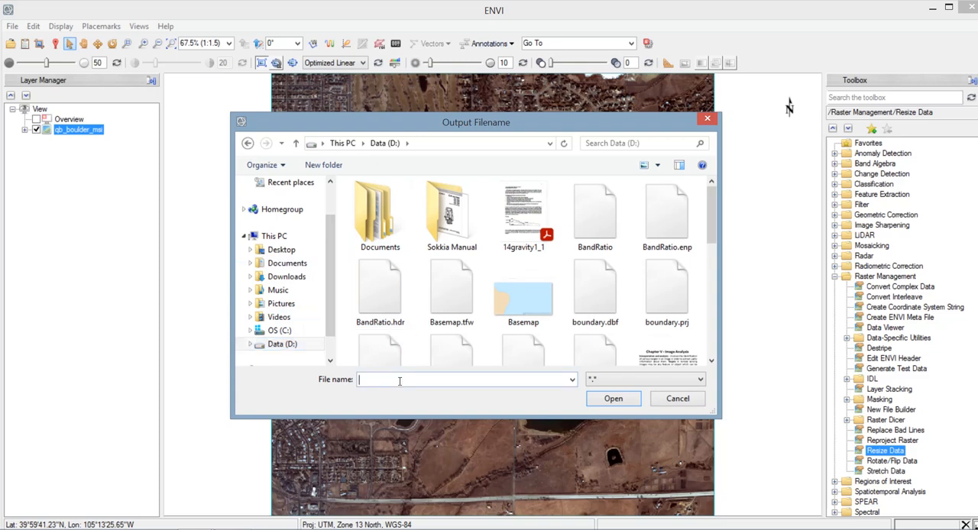
{"action": "mouse_move", "coordinate": [380, 351]}
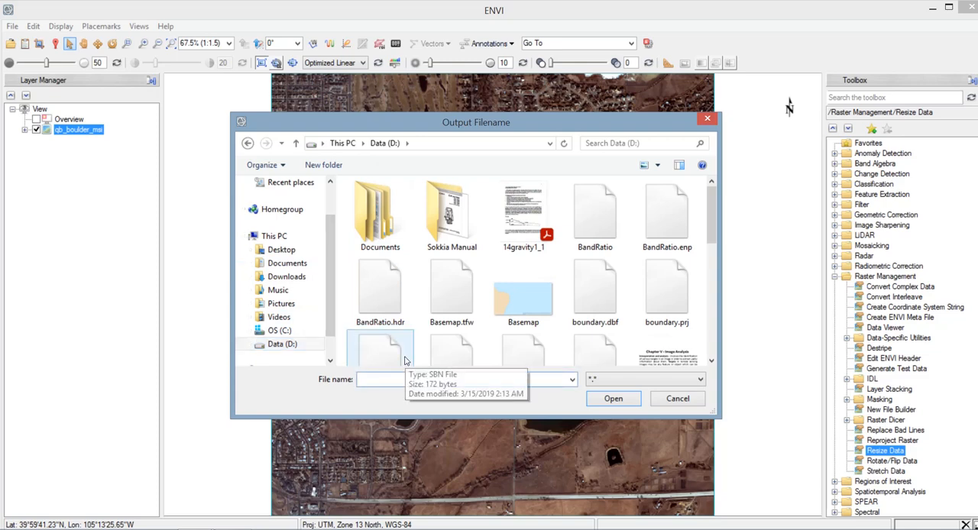
{"action": "type", "text": "s"}
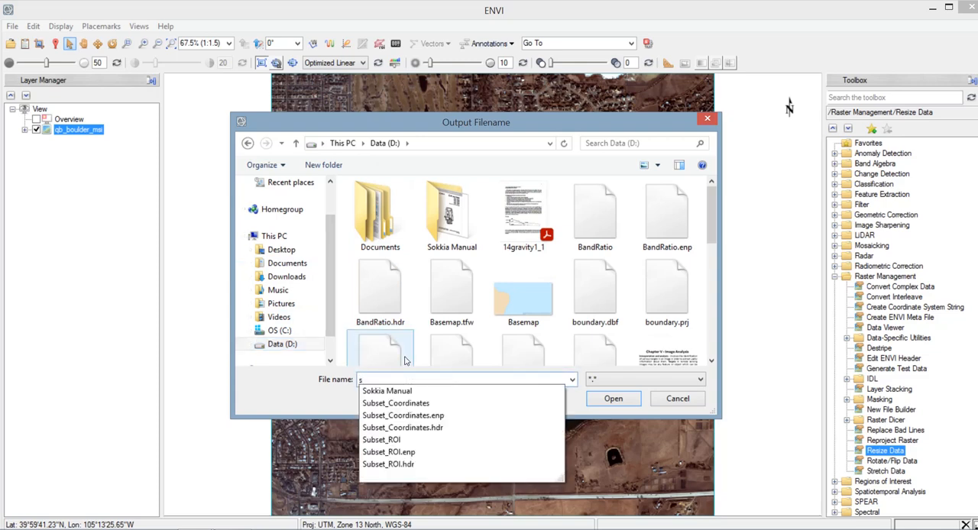
{"action": "type", "text": "U"}
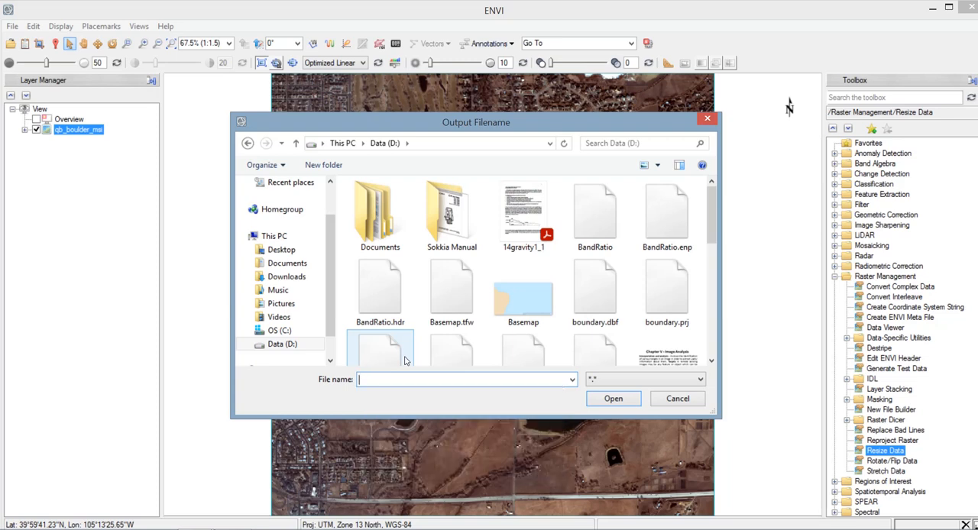
{"action": "type", "text": "Subset"}
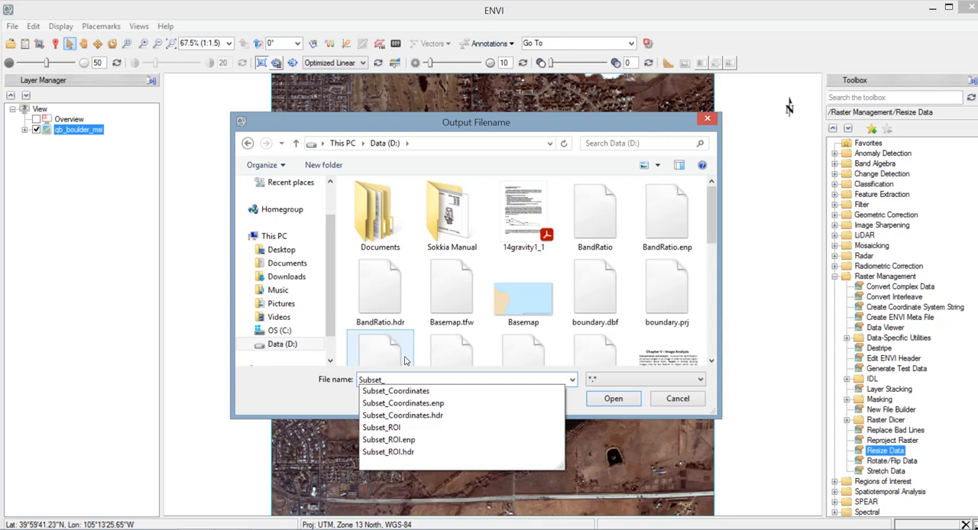
{"action": "type", "text": "_coordinates"}
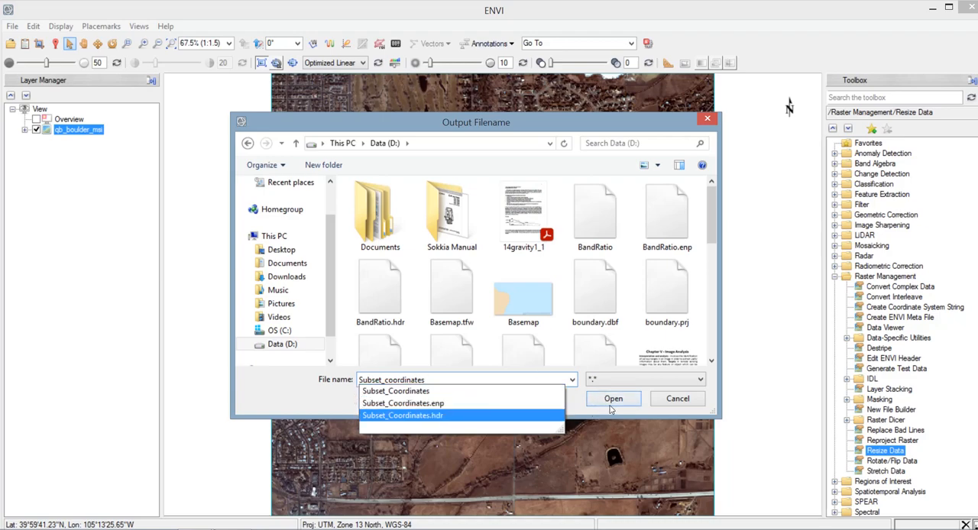
{"action": "left_click", "coordinate": [613, 397]}
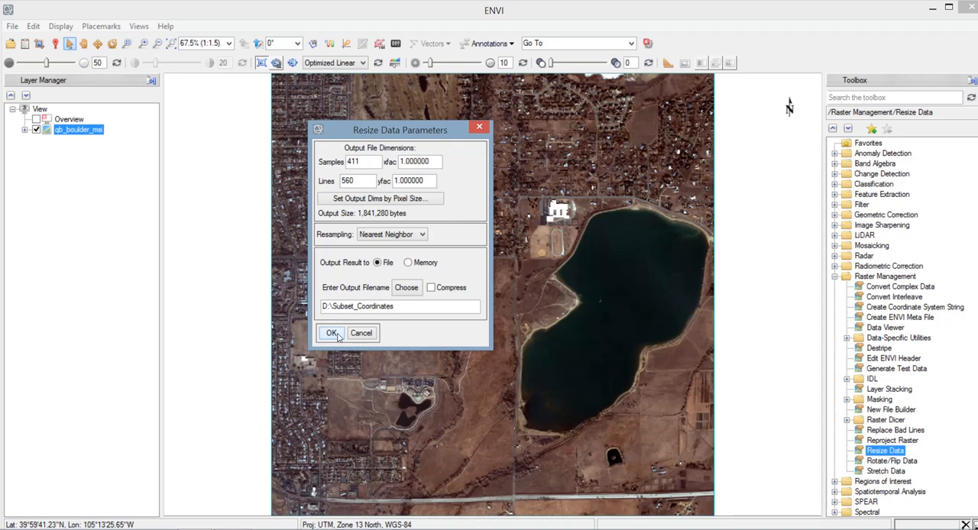
Step: Run the resize and confirm overwriting the existing Subset_Coordinates file
{"action": "left_click", "coordinate": [330, 333]}
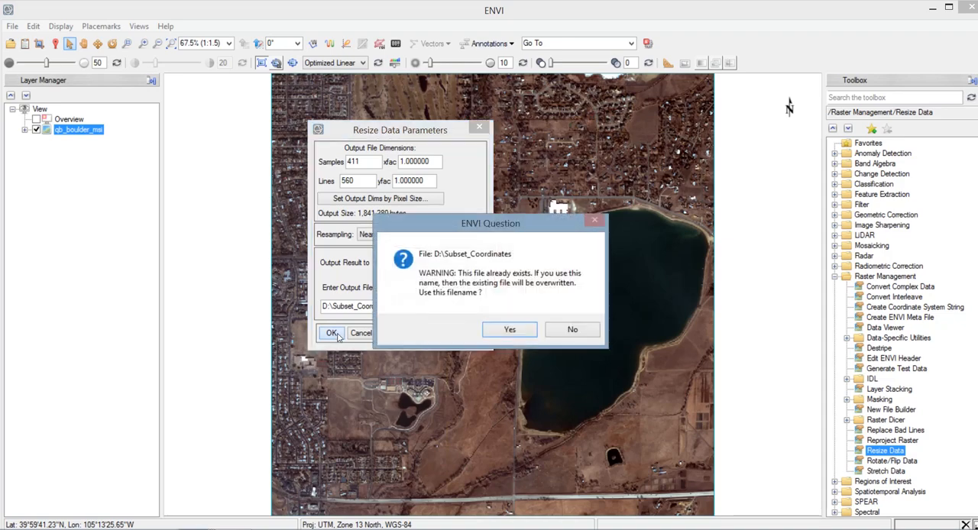
{"action": "mouse_move", "coordinate": [451, 339]}
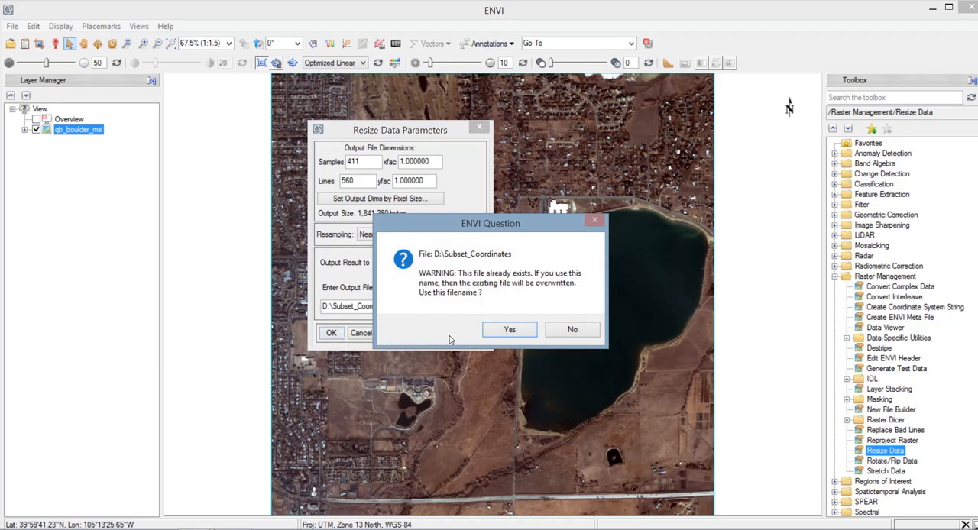
{"action": "left_click", "coordinate": [509, 330]}
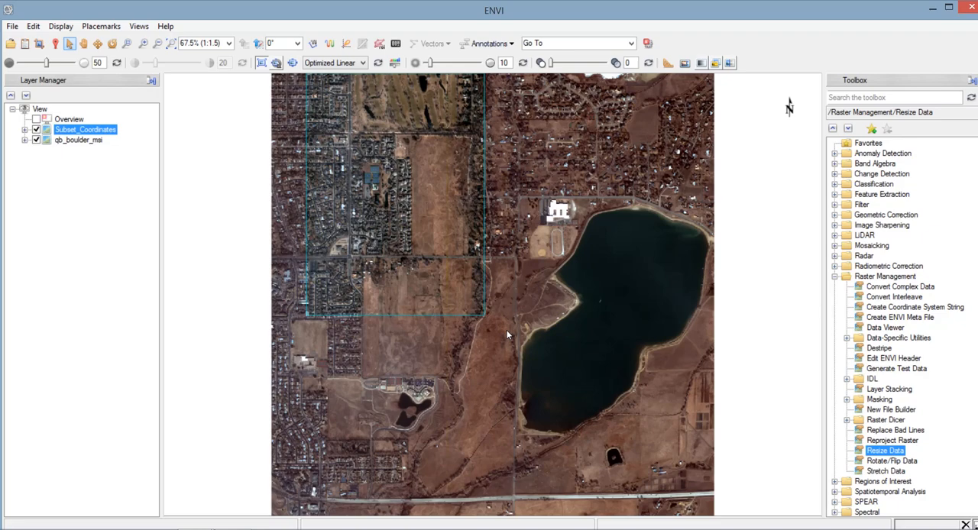
{"action": "mouse_move", "coordinate": [342, 145]}
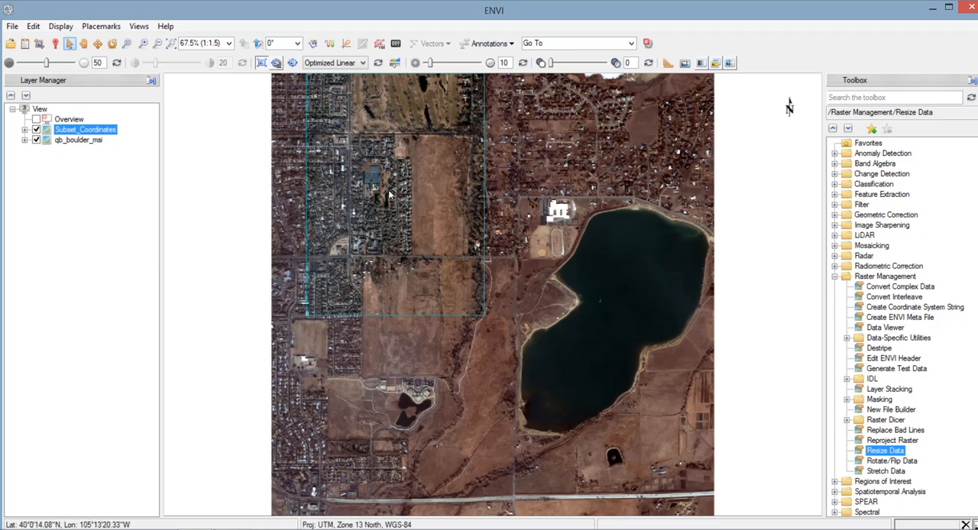
{"action": "mouse_move", "coordinate": [364, 185]}
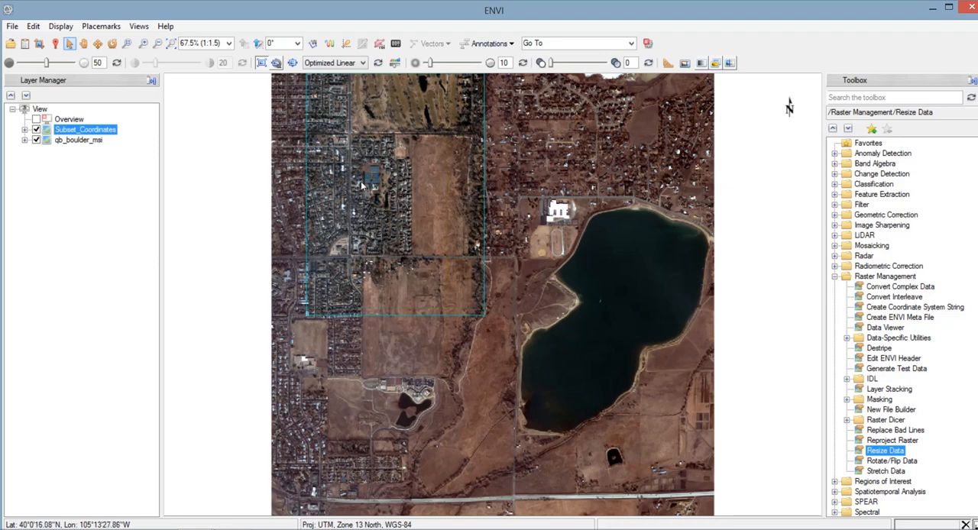
{"action": "mouse_move", "coordinate": [351, 184]}
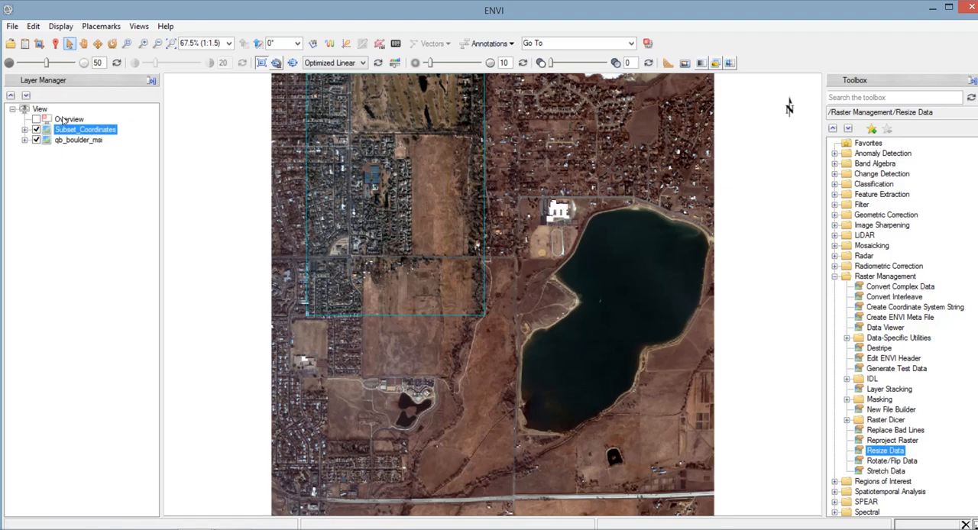
{"action": "mouse_move", "coordinate": [366, 184]}
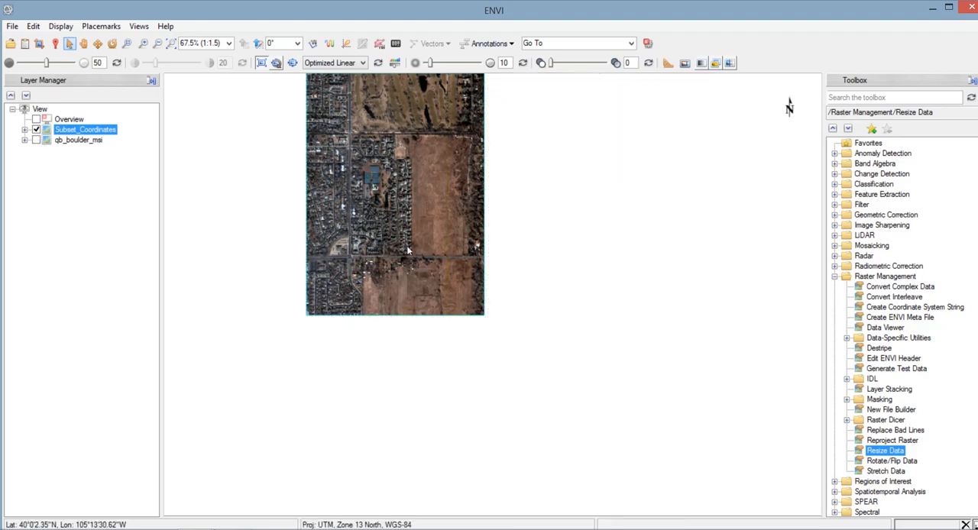
{"action": "mouse_move", "coordinate": [431, 137]}
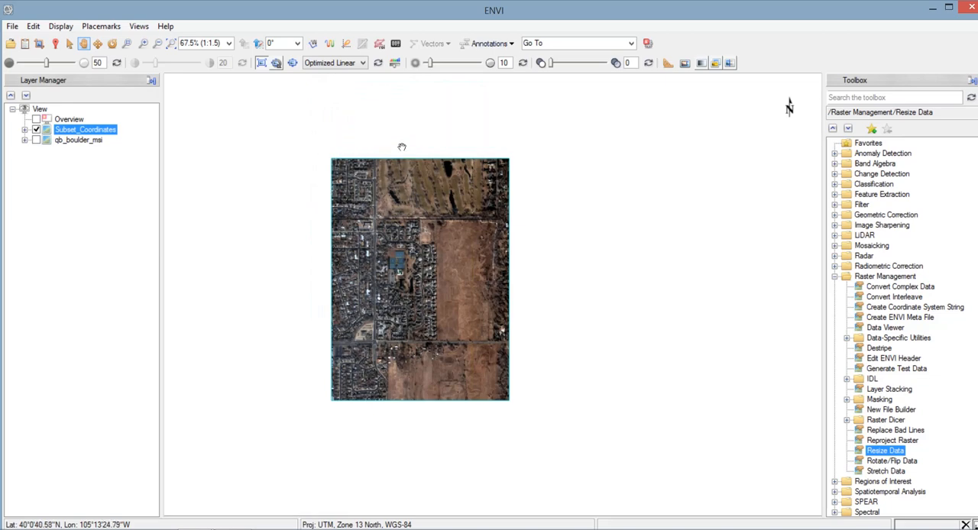
{"action": "mouse_move", "coordinate": [352, 416]}
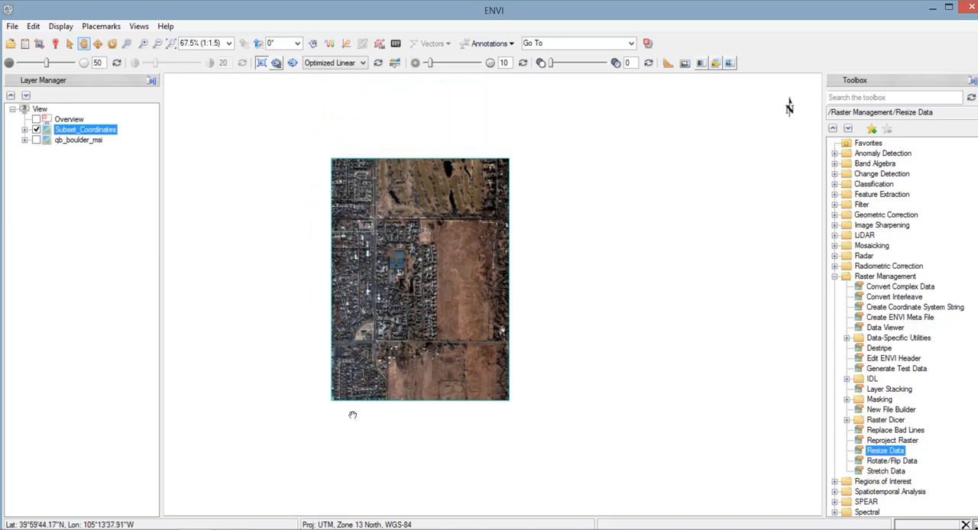
{"action": "mouse_move", "coordinate": [504, 399]}
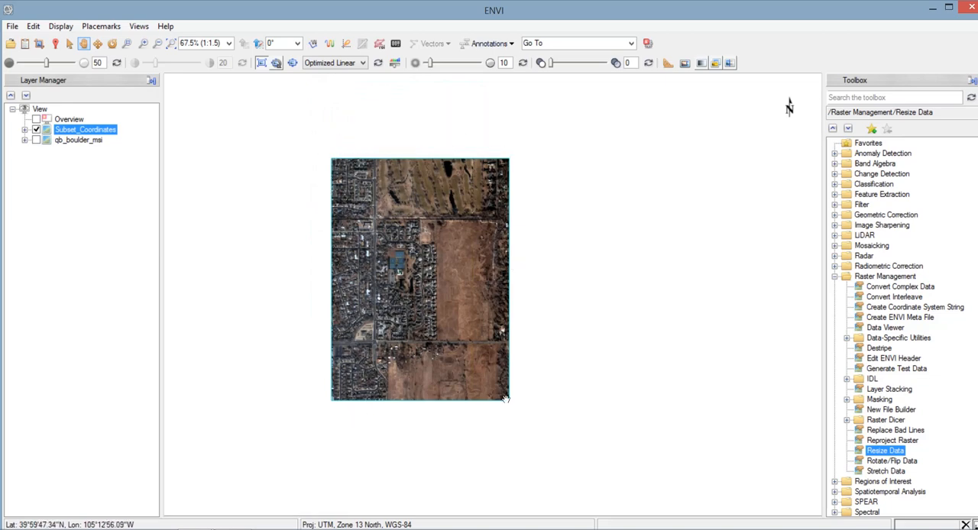